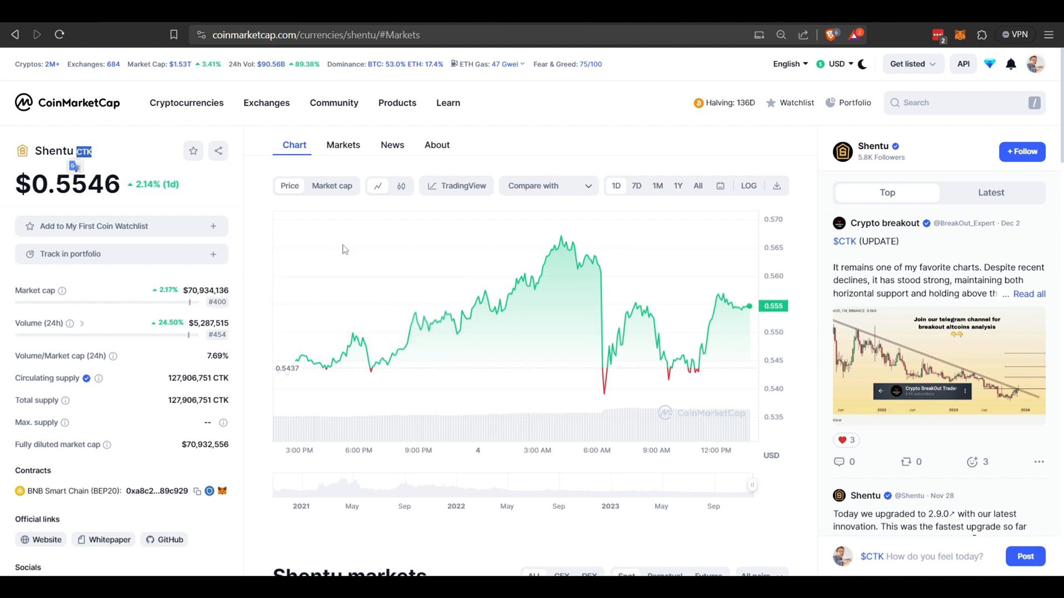
Switch the CTK chart to the All range and highlight its ~23,345% total change figure.
{"action": "left_click", "coordinate": [697, 185]}
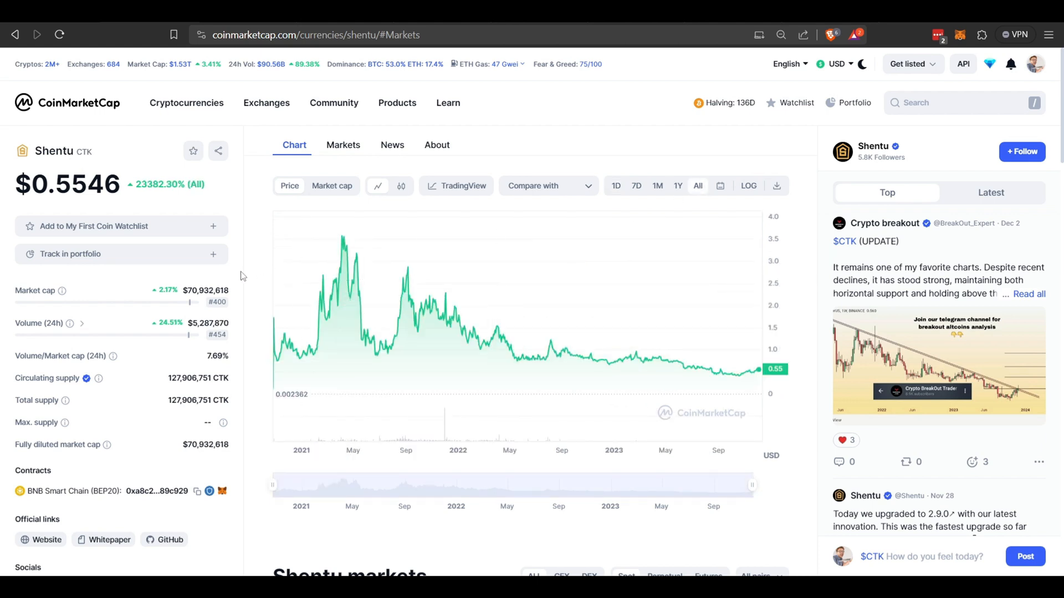
{"action": "double_click", "coordinate": [148, 183]}
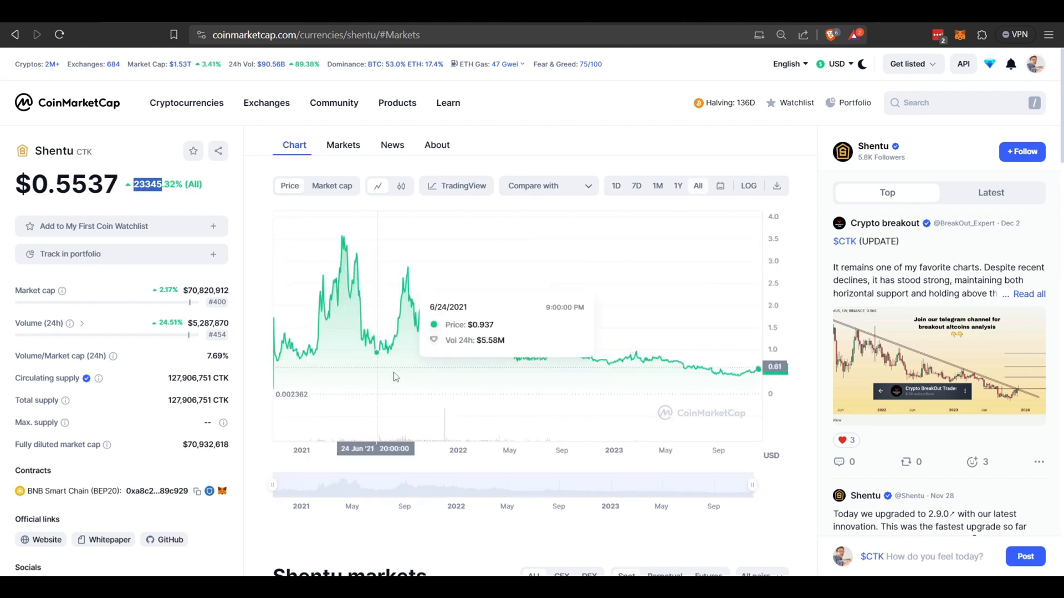
{"action": "mouse_move", "coordinate": [799, 387]}
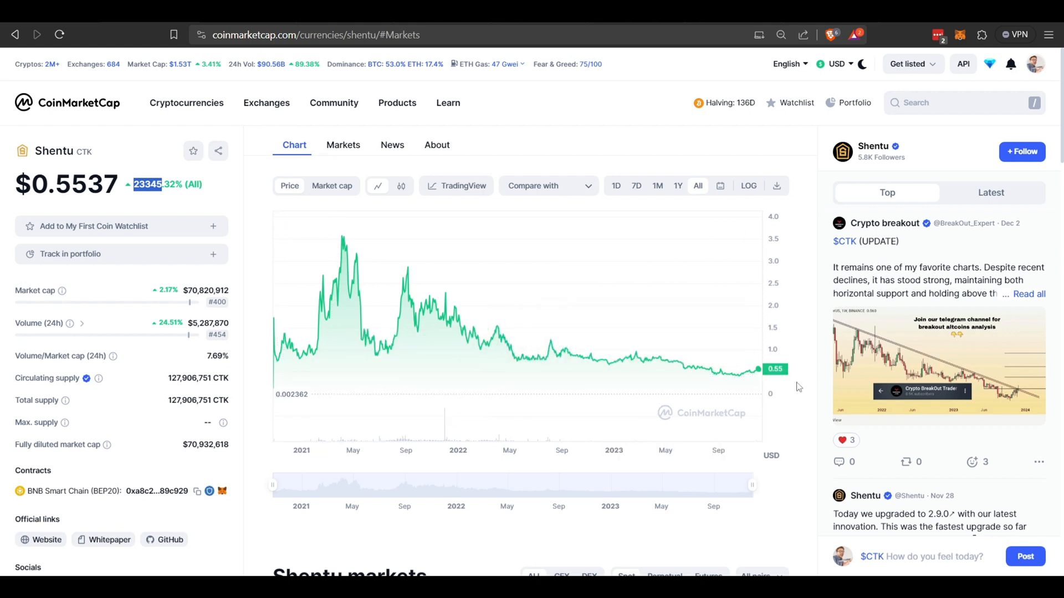
{"action": "mouse_move", "coordinate": [343, 237]}
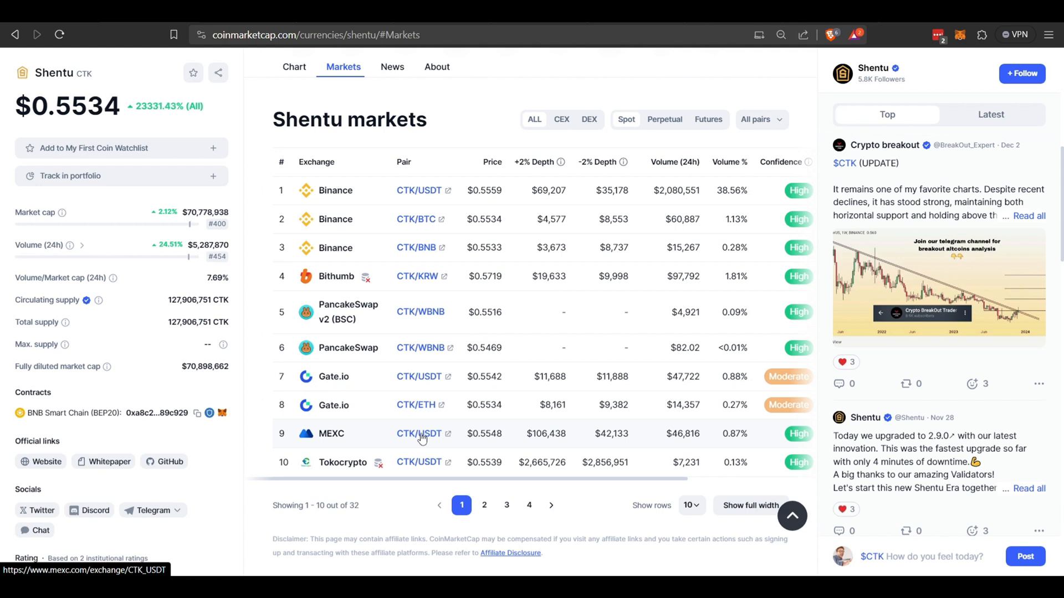
{"action": "mouse_move", "coordinate": [421, 438]}
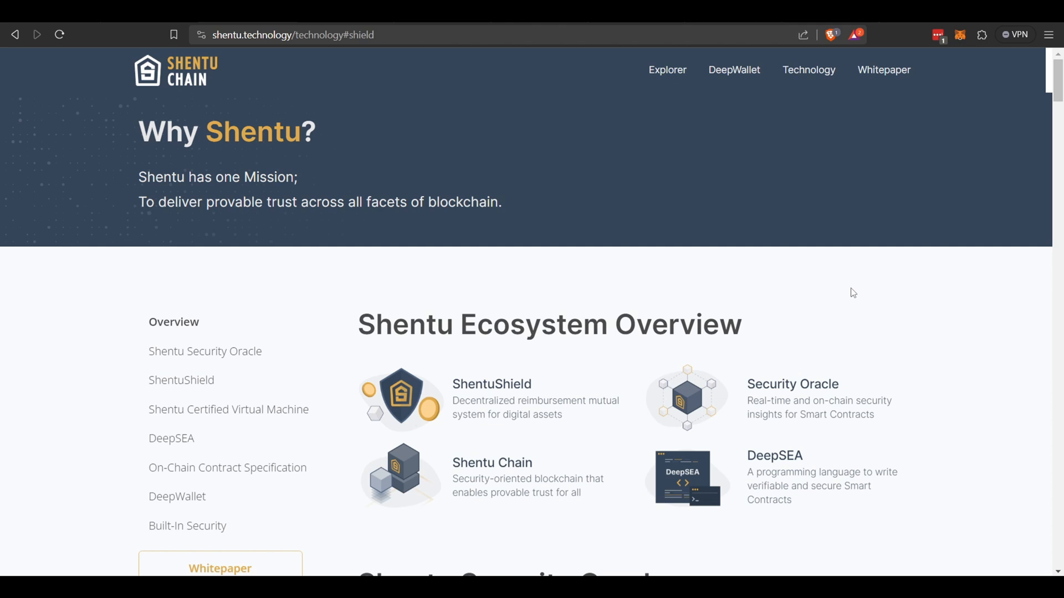
{"action": "mouse_move", "coordinate": [858, 343]}
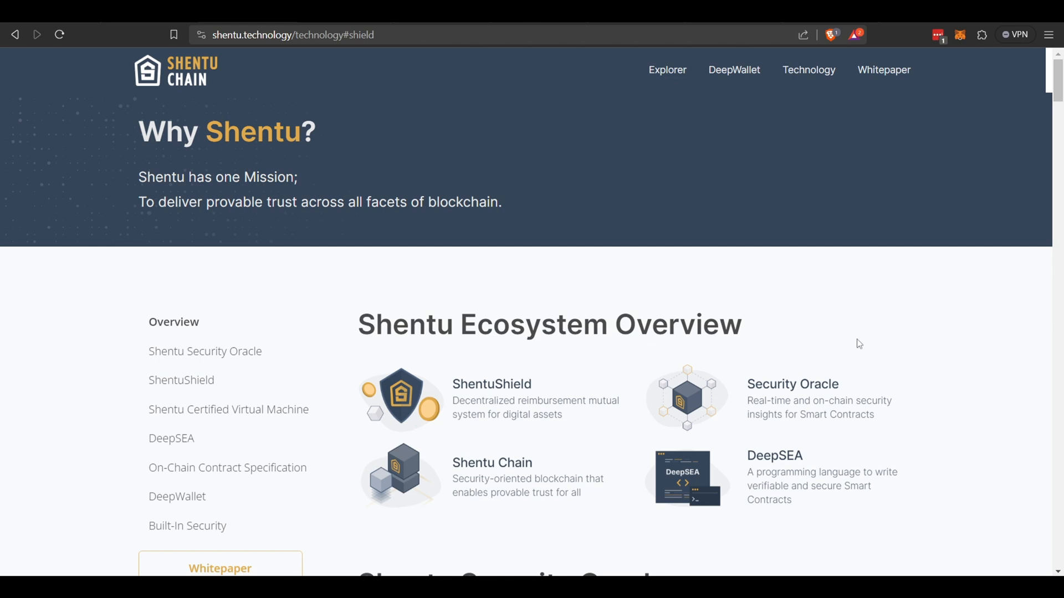
Scroll past the Ecosystem Overview to the Security Oracle's cross-chain and operator details.
{"action": "scroll", "scroll_direction": "down", "scroll_amount": 3}
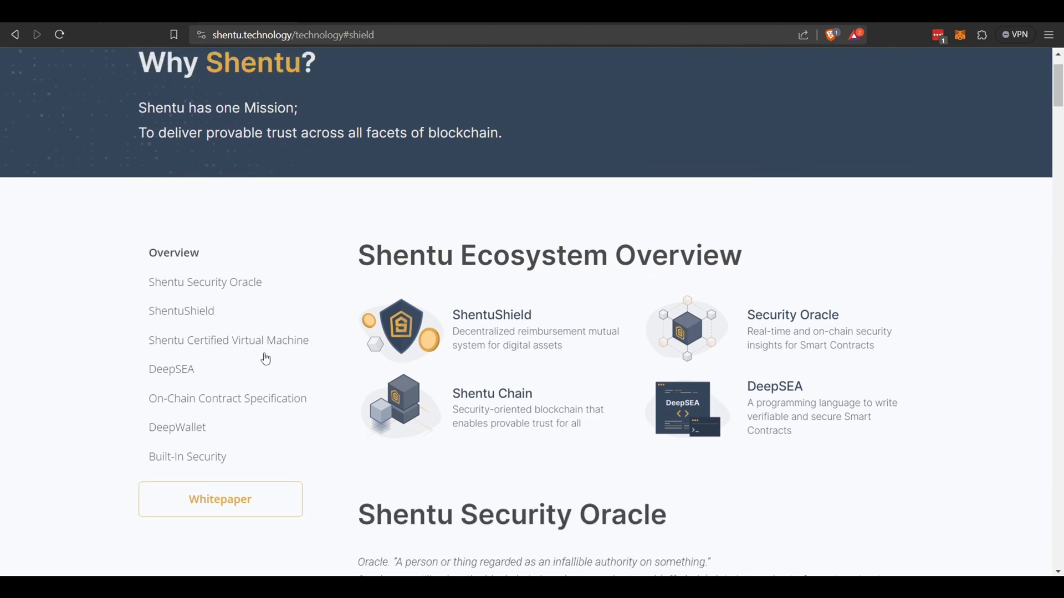
{"action": "scroll", "scroll_direction": "down", "scroll_amount": 3}
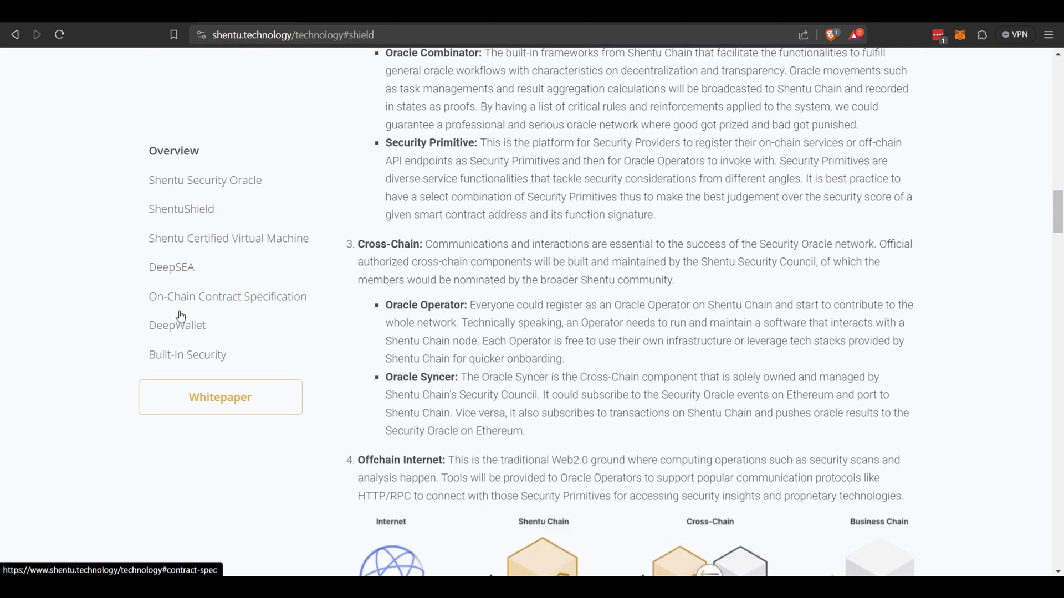
Highlight the ShentuShield sentences on members filling the pool with CTK and those reserving part of it.
{"action": "left_click", "coordinate": [180, 210]}
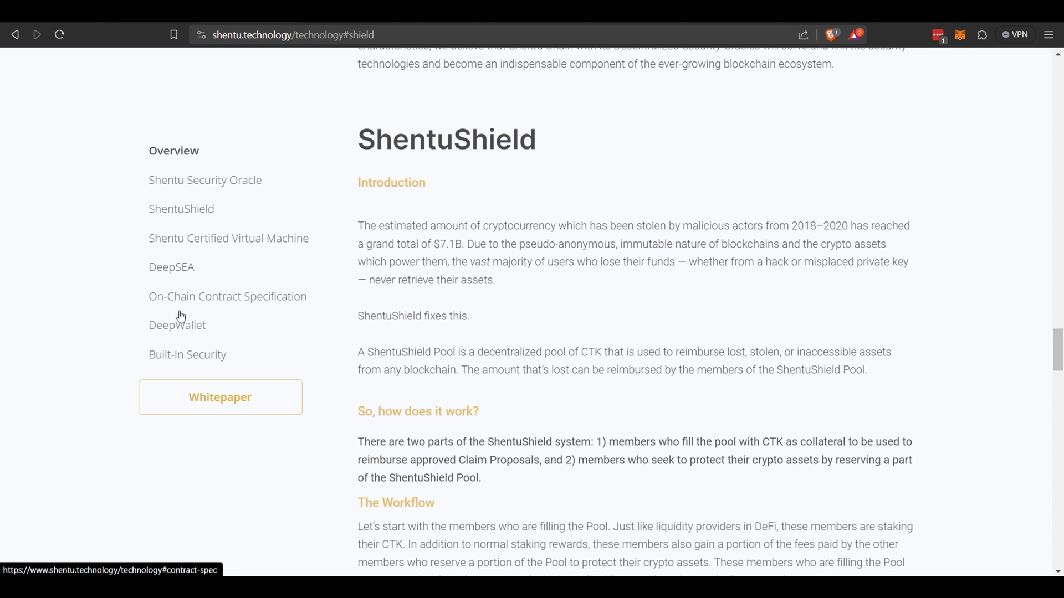
{"action": "scroll", "scroll_direction": "down", "scroll_amount": 3}
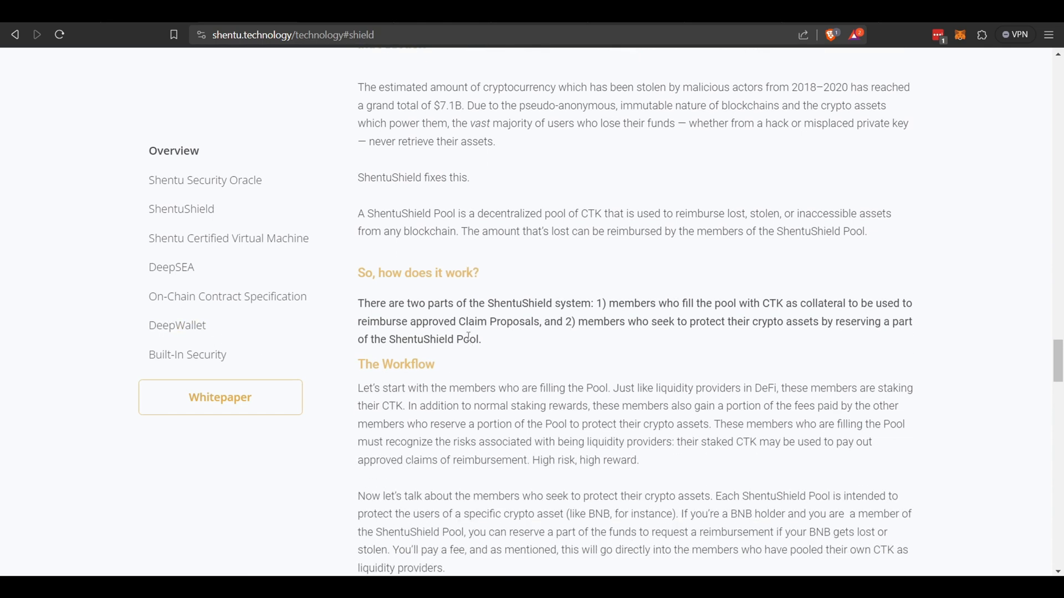
{"action": "left_click_drag", "start_coordinate": [605, 303], "coordinate": [670, 304]}
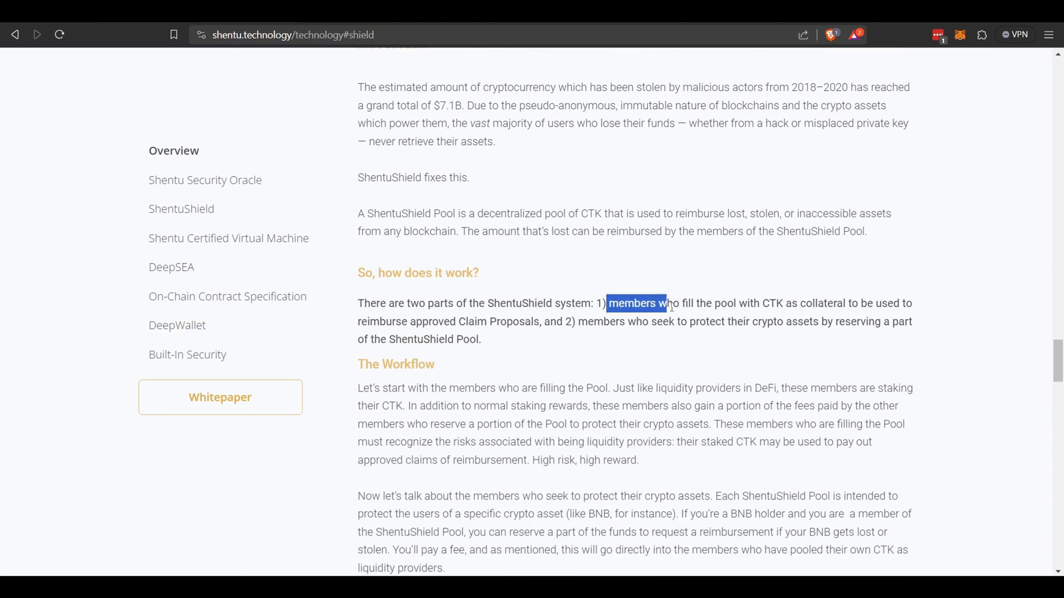
{"action": "left_click_drag", "start_coordinate": [666, 304], "coordinate": [754, 322]}
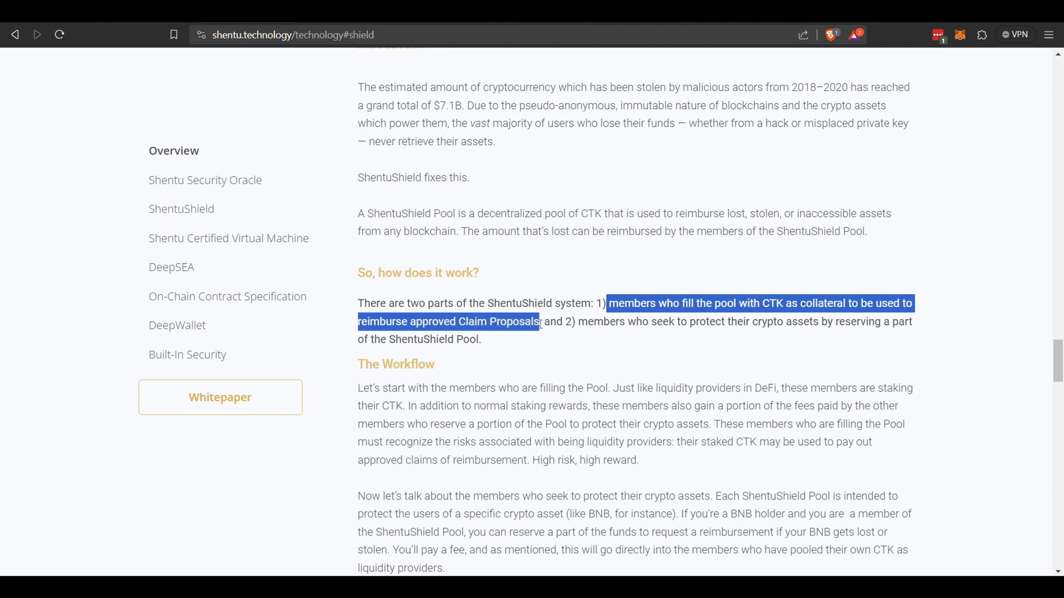
{"action": "mouse_move", "coordinate": [581, 320]}
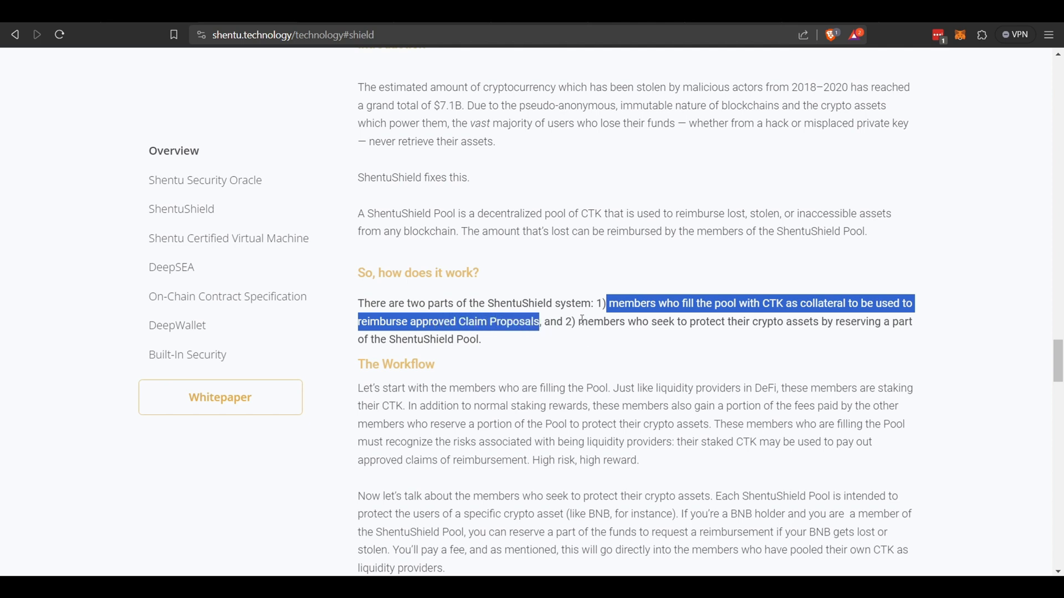
{"action": "left_click_drag", "start_coordinate": [579, 321], "coordinate": [714, 322]}
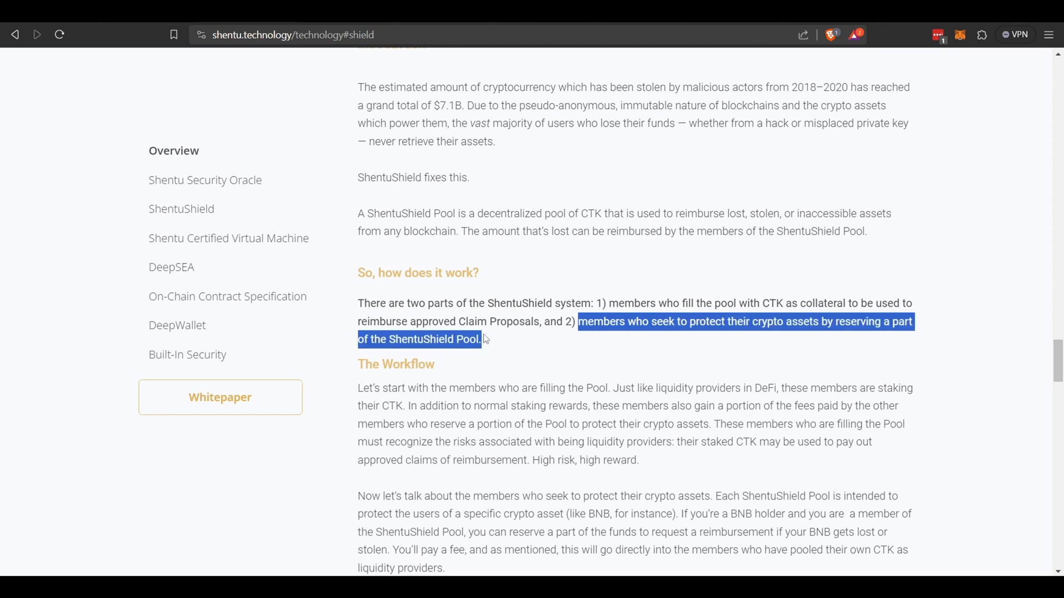
{"action": "scroll", "scroll_direction": "down", "scroll_amount": 3}
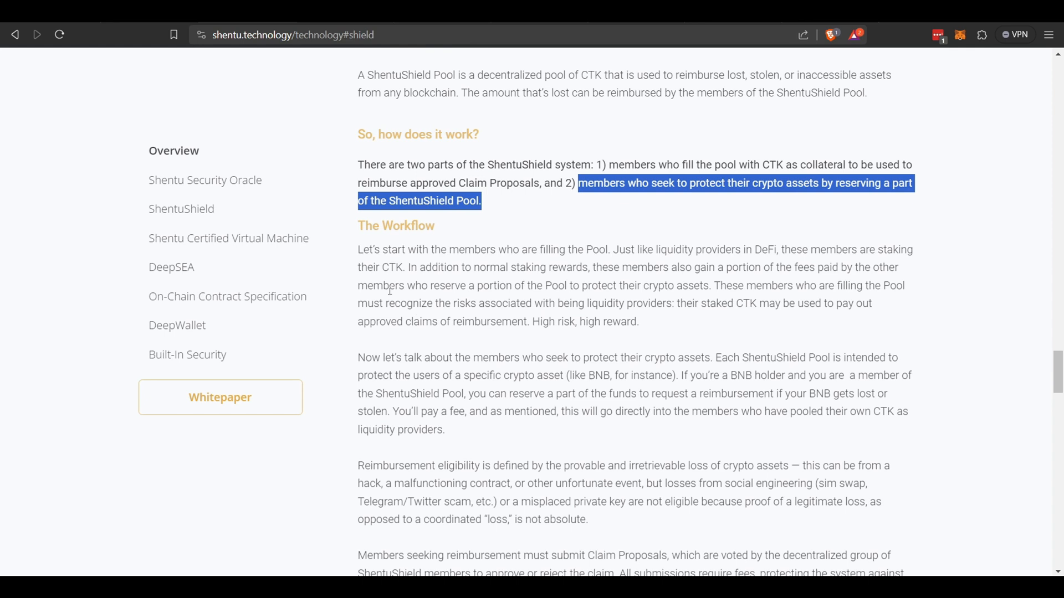
{"action": "mouse_move", "coordinate": [399, 267]}
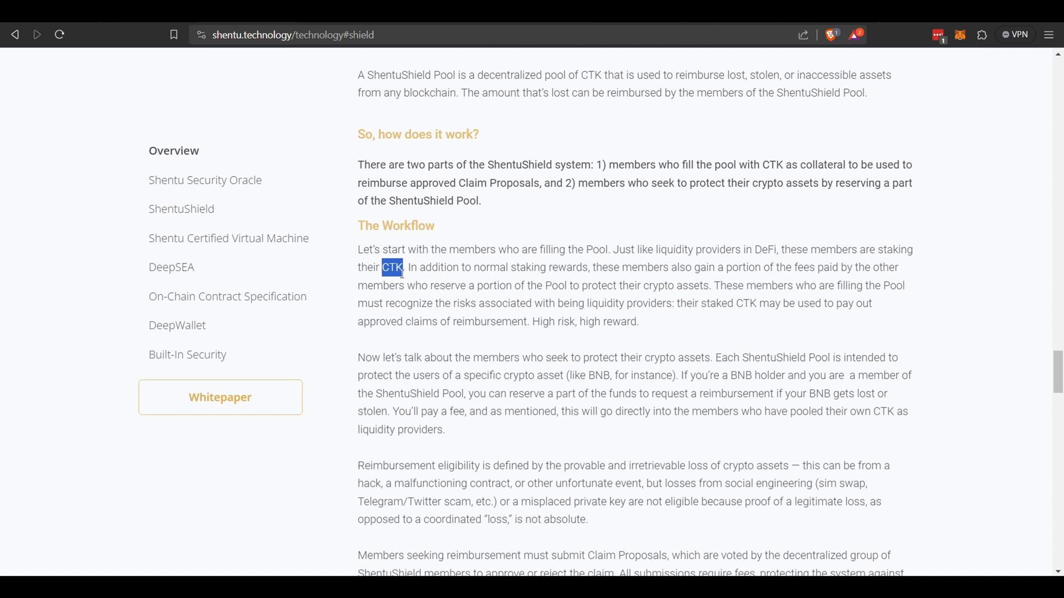
{"action": "mouse_move", "coordinate": [437, 292]}
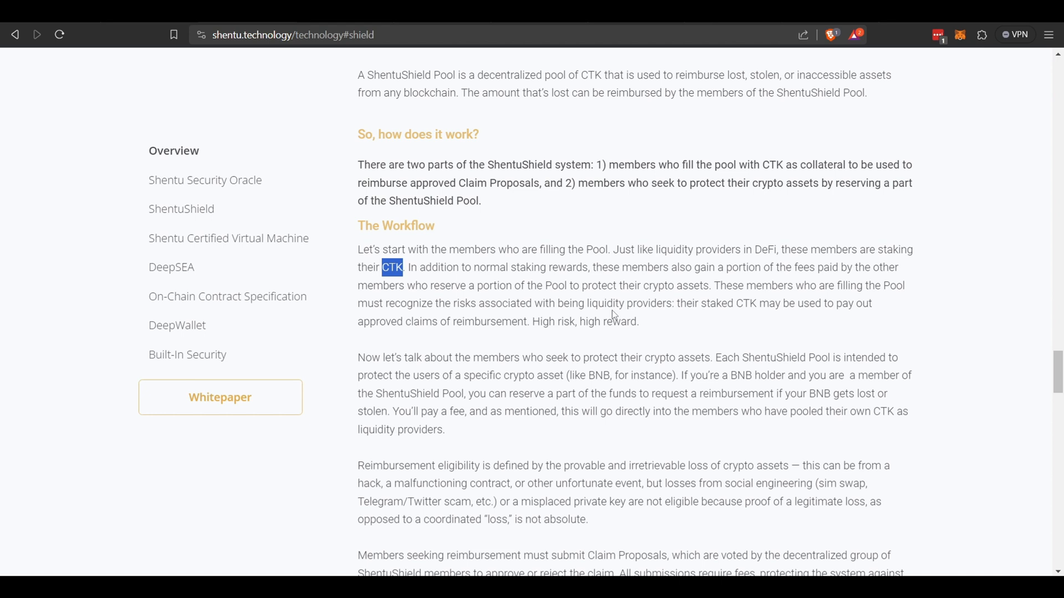
{"action": "scroll", "scroll_direction": "down", "scroll_amount": 3}
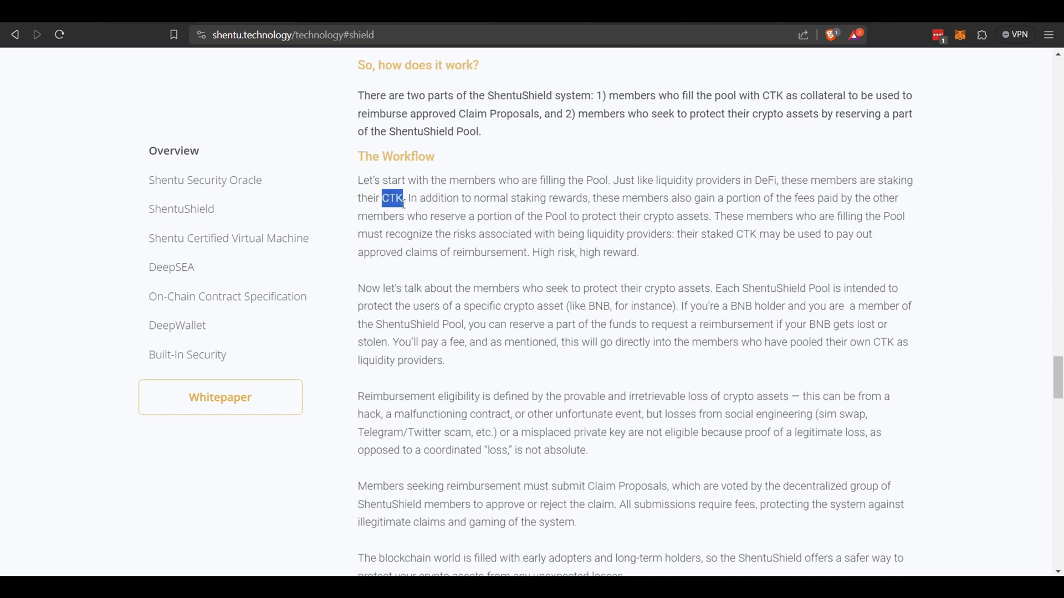
{"action": "mouse_move", "coordinate": [646, 320]}
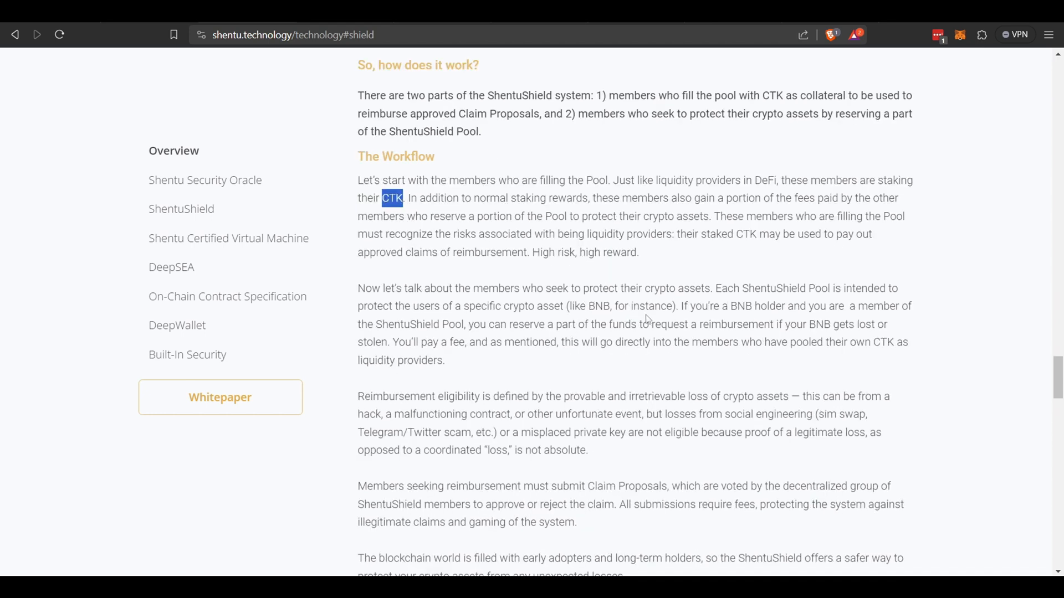
{"action": "double_click", "coordinate": [407, 325]}
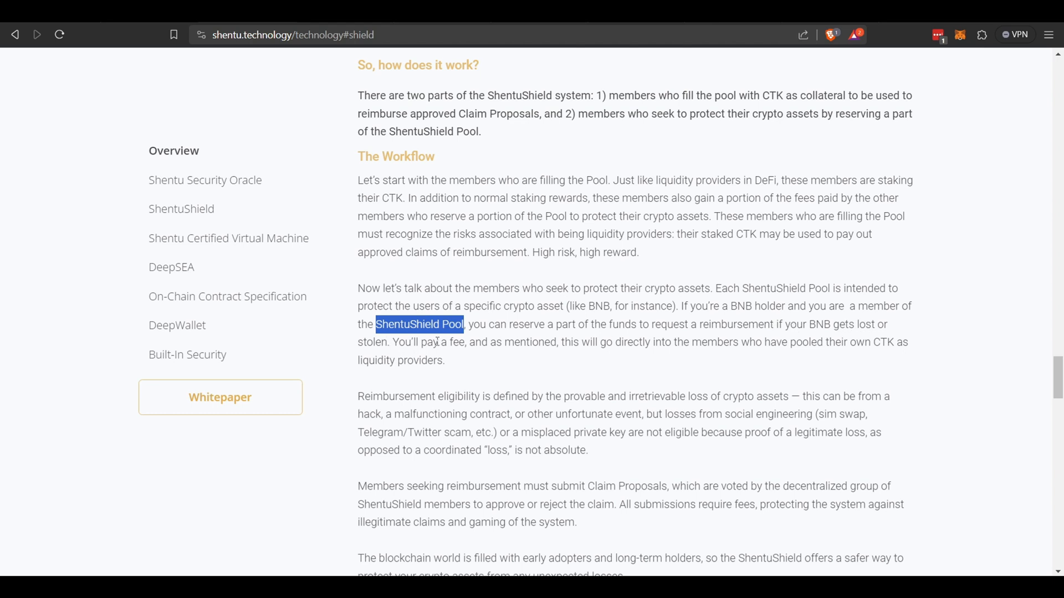
{"action": "mouse_move", "coordinate": [616, 345]}
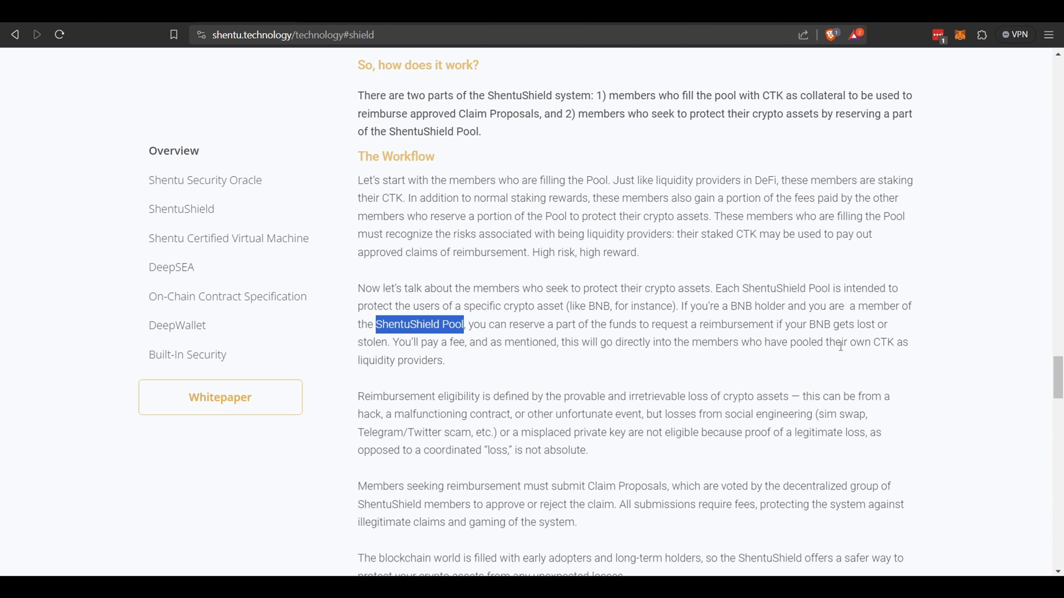
{"action": "mouse_move", "coordinate": [884, 334]}
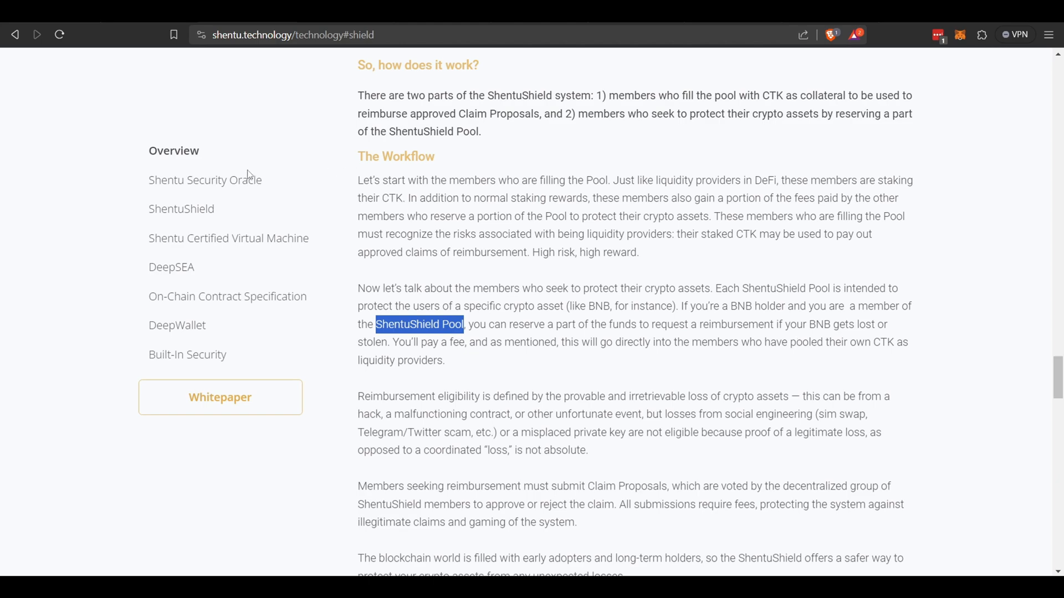
{"action": "left_click", "coordinate": [203, 180]}
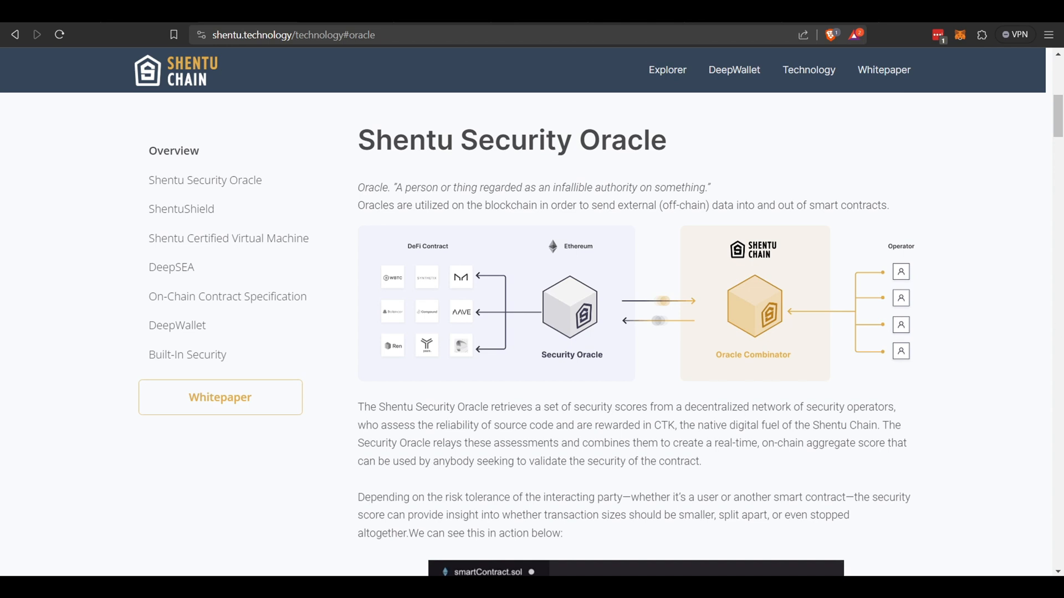
{"action": "mouse_move", "coordinate": [869, 334]}
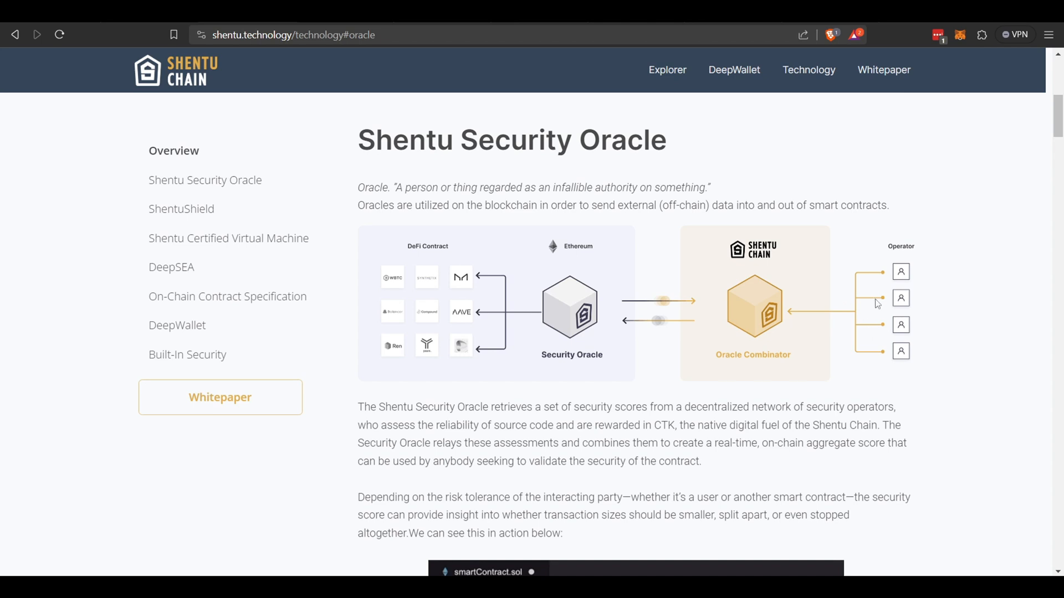
Scroll down the Security Oracle section toward the smartContract.sol code sample.
{"action": "scroll", "scroll_direction": "down", "scroll_amount": 3}
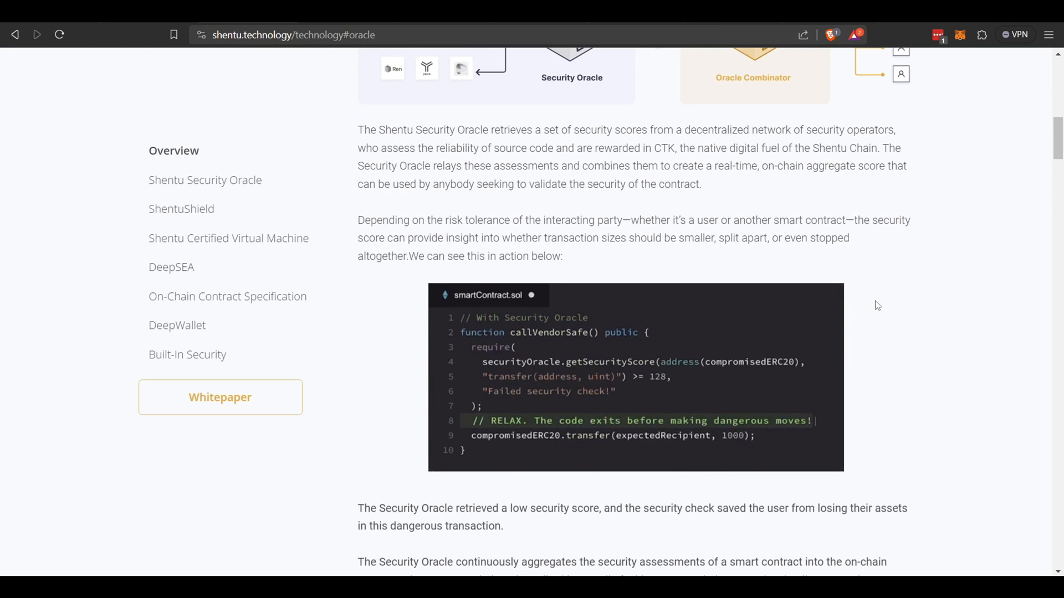
{"action": "scroll", "scroll_direction": "down", "scroll_amount": 3}
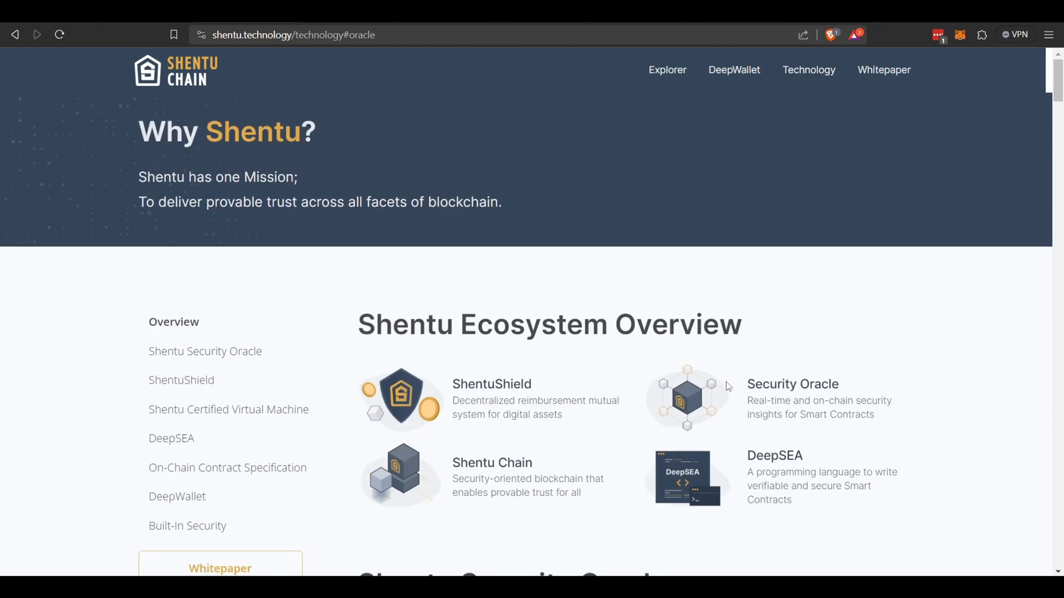
{"action": "mouse_move", "coordinate": [477, 347]}
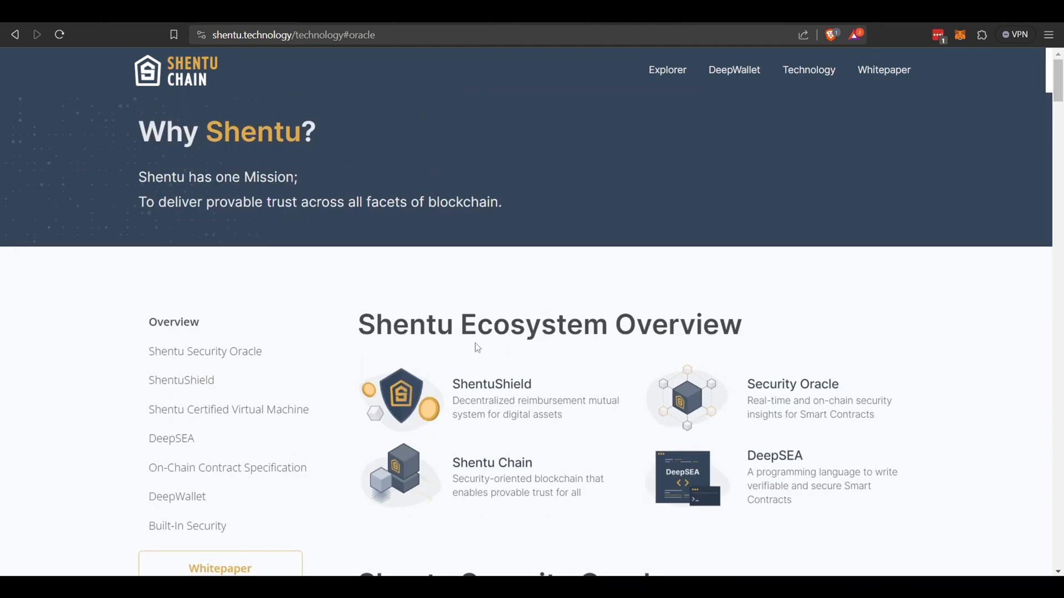
Scroll further down the Technology page toward the Shentu Roadmap 2.0 link.
{"action": "scroll", "scroll_direction": "down", "scroll_amount": 3}
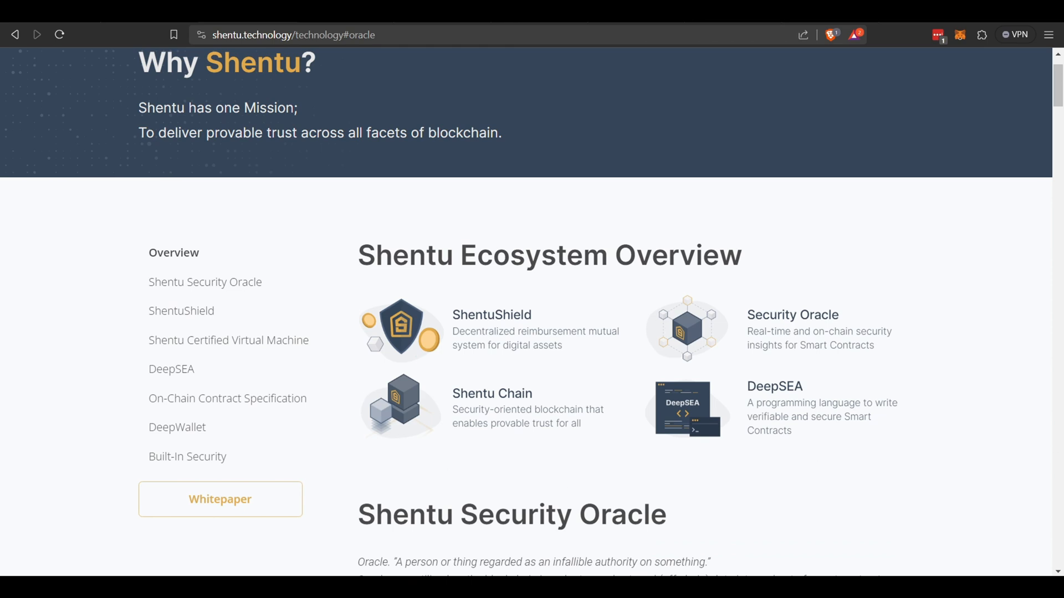
{"action": "scroll", "scroll_direction": "down", "scroll_amount": 3}
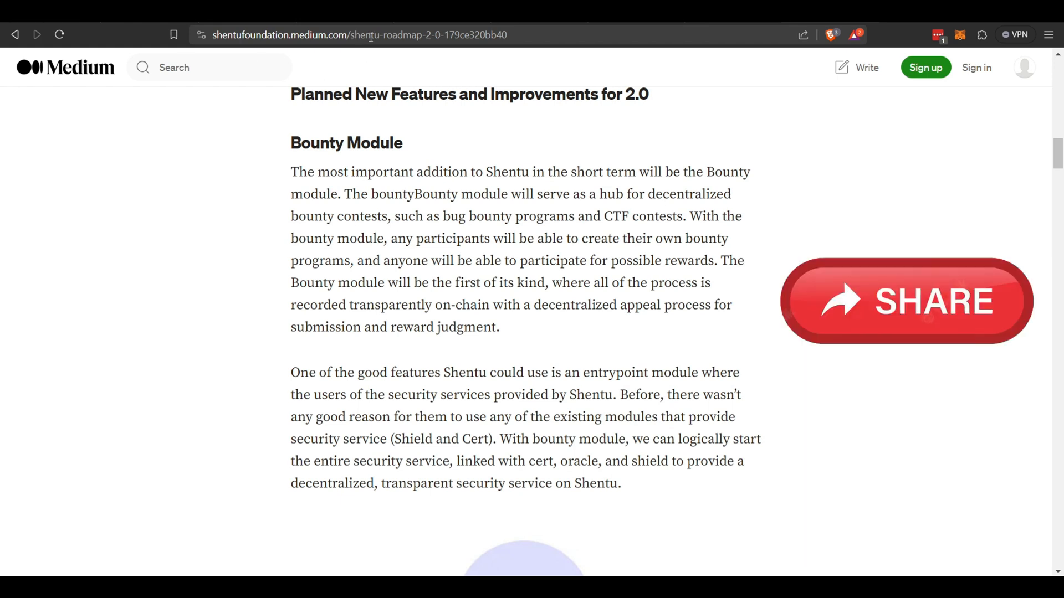
{"action": "left_click", "coordinate": [358, 34]}
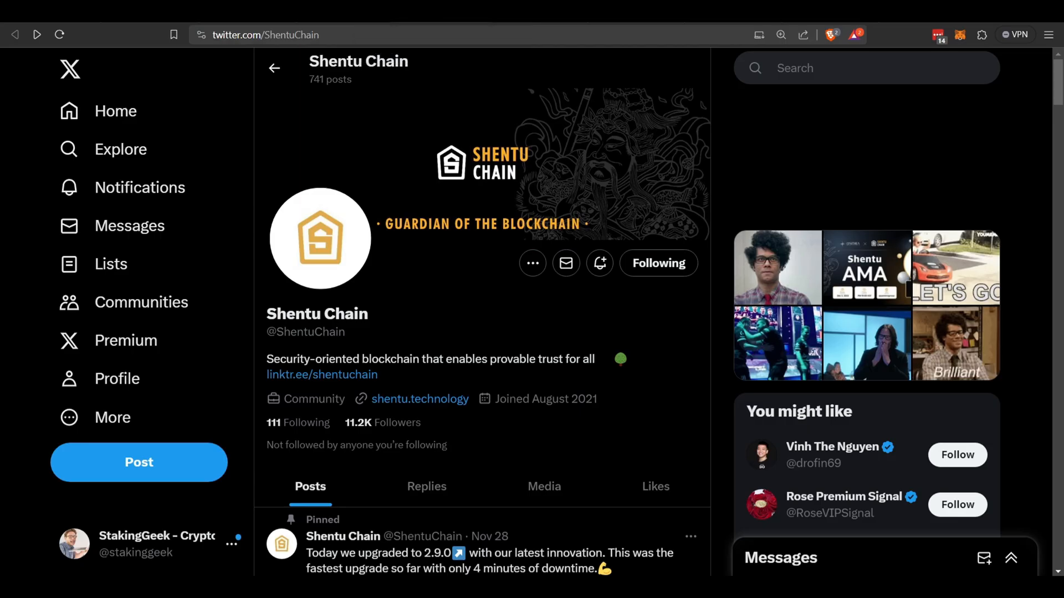
{"action": "mouse_move", "coordinate": [358, 340]}
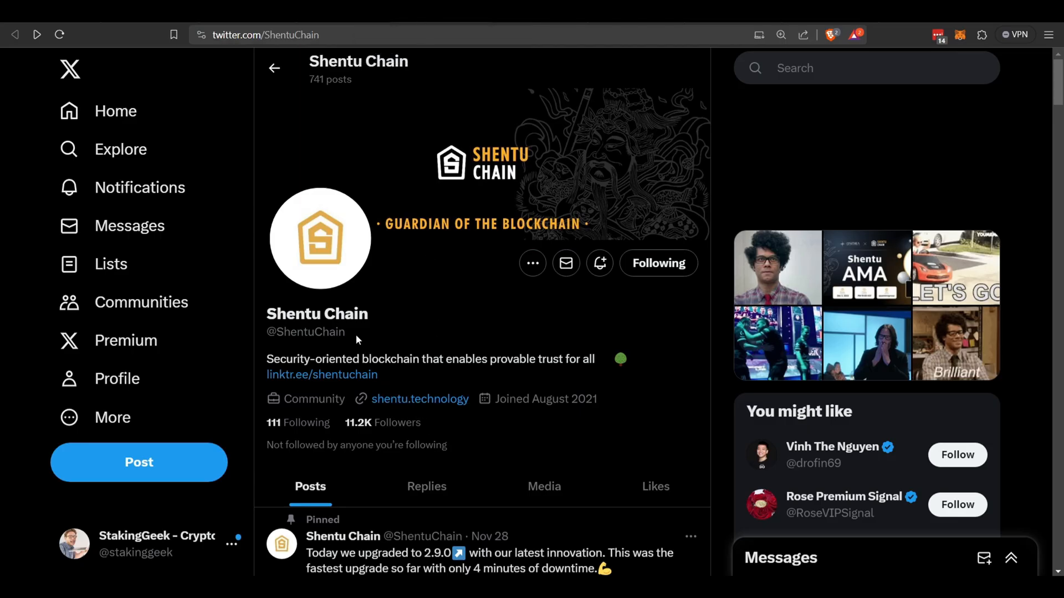
{"action": "double_click", "coordinate": [305, 332]}
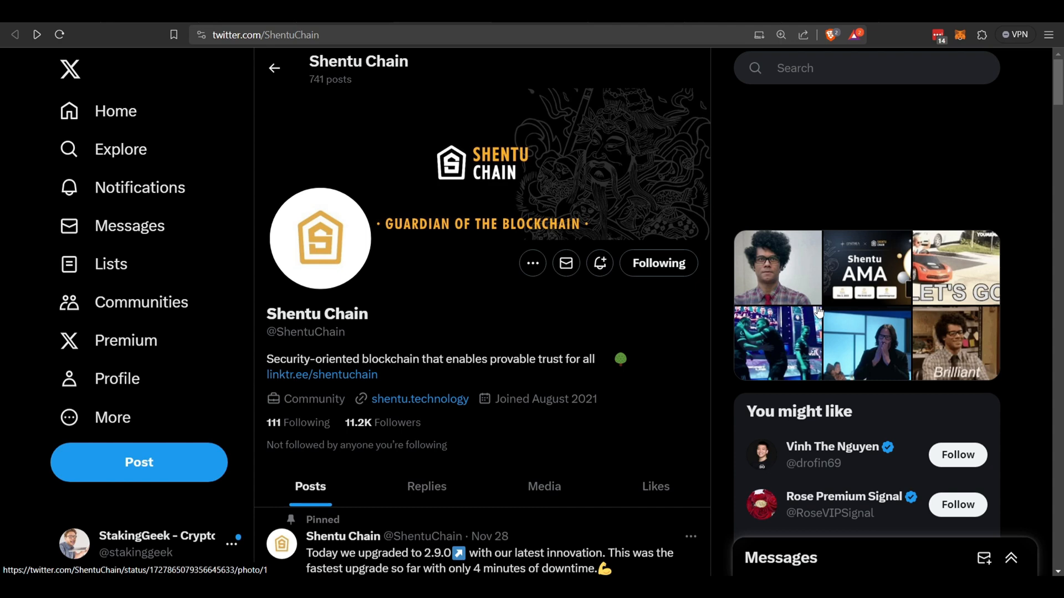
{"action": "mouse_move", "coordinate": [818, 313]}
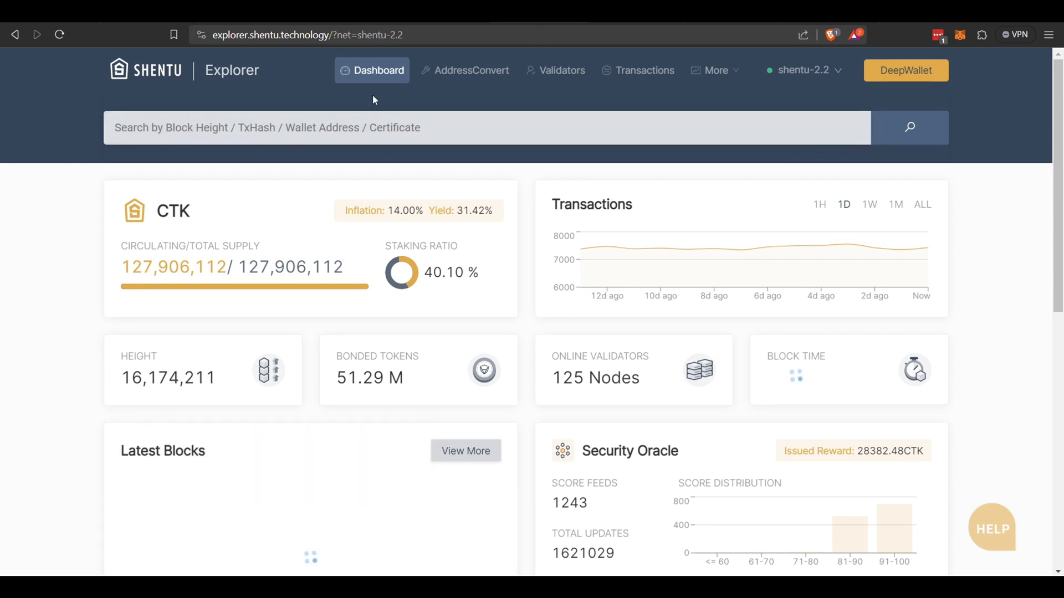
Leave the Explorer dashboard for the DeepWallet home page via its DeepWallet button.
{"action": "left_click", "coordinate": [305, 34]}
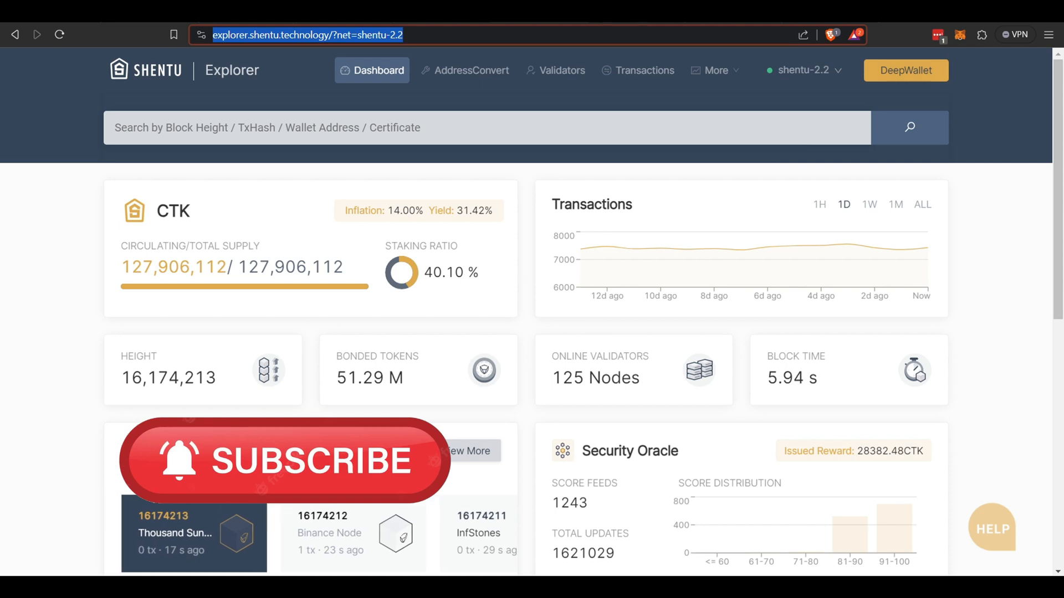
{"action": "left_click", "coordinate": [905, 70]}
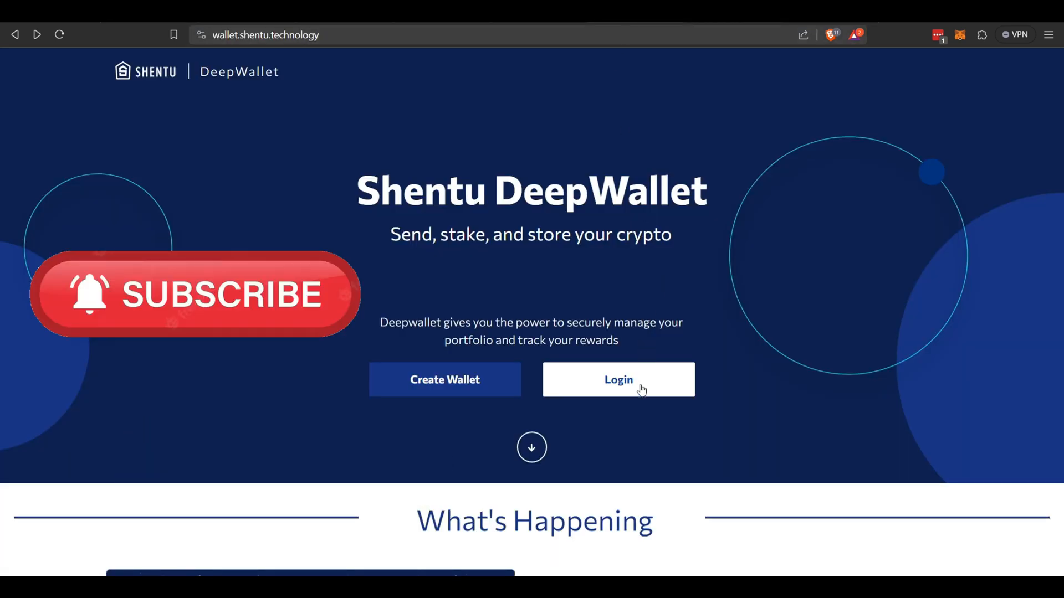
{"action": "left_click", "coordinate": [444, 380]}
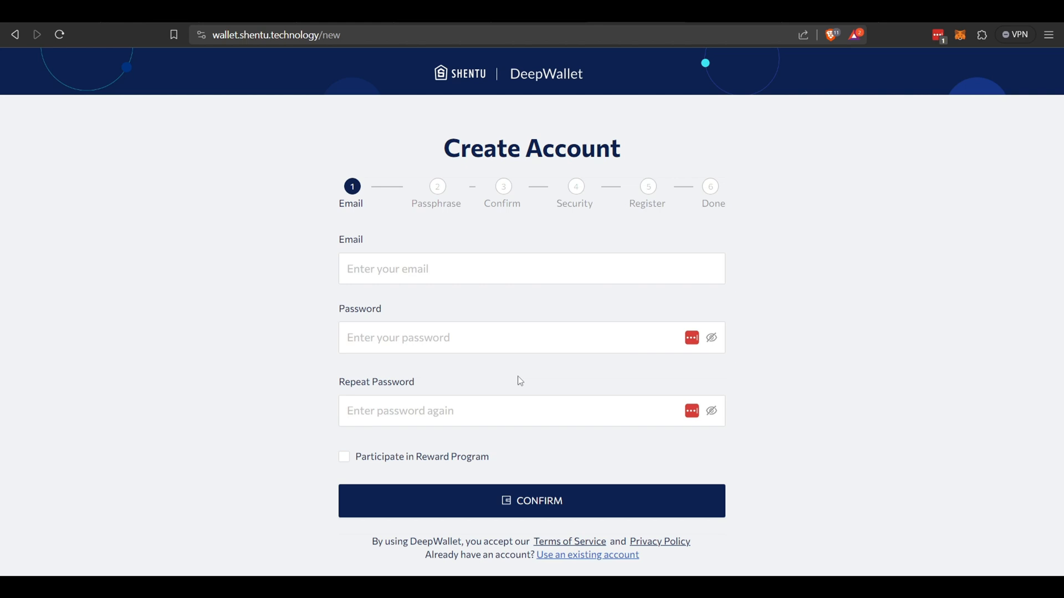
{"action": "left_click", "coordinate": [531, 268]}
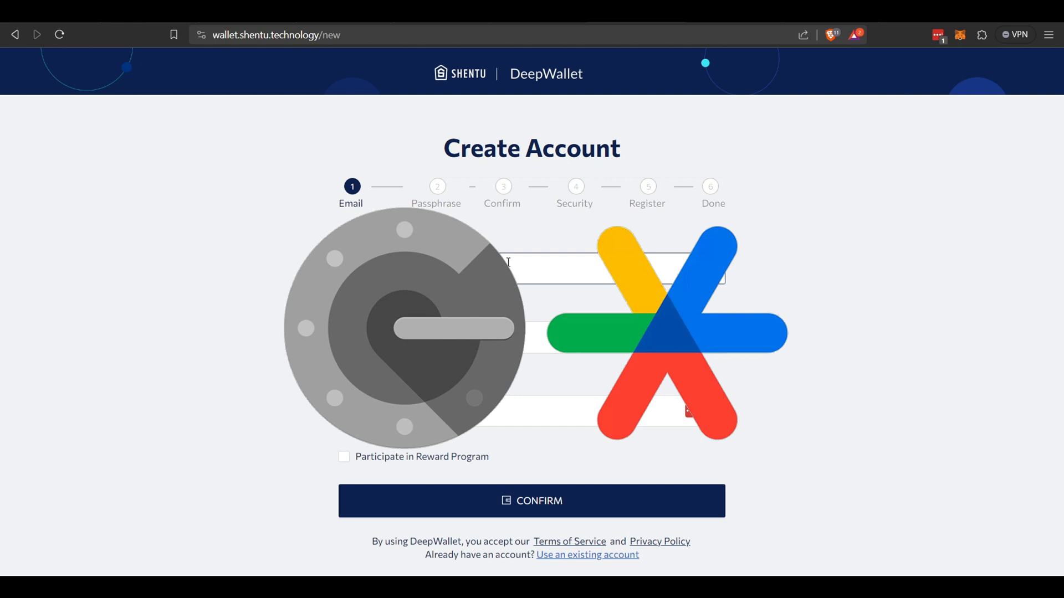
{"action": "mouse_move", "coordinate": [608, 363]}
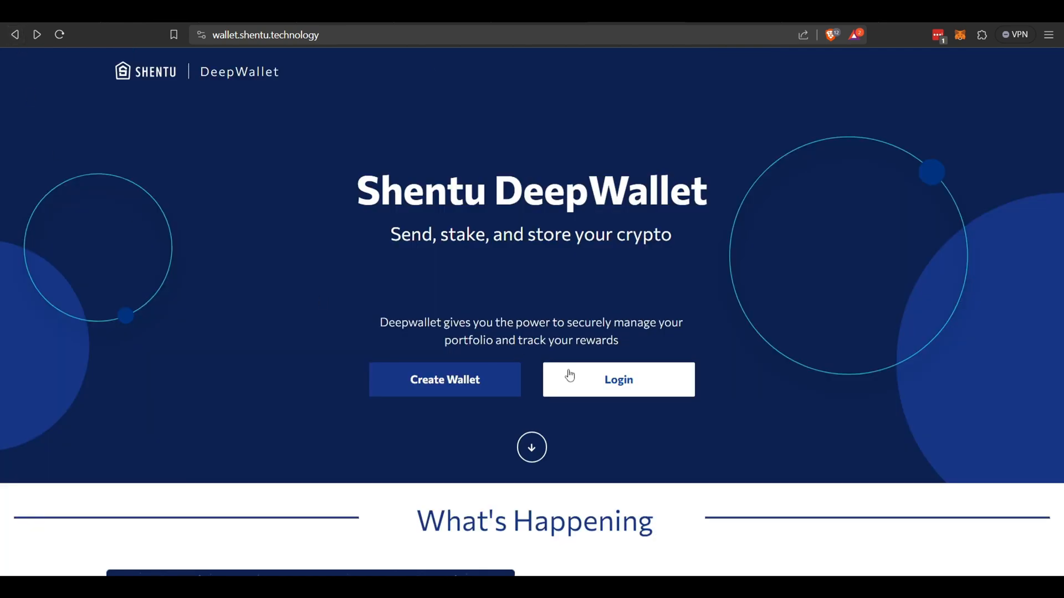
Log in to DeepWallet, marking the car tiles in the reCAPTCHA and verifying to reach My Portfolio.
{"action": "left_click", "coordinate": [617, 379]}
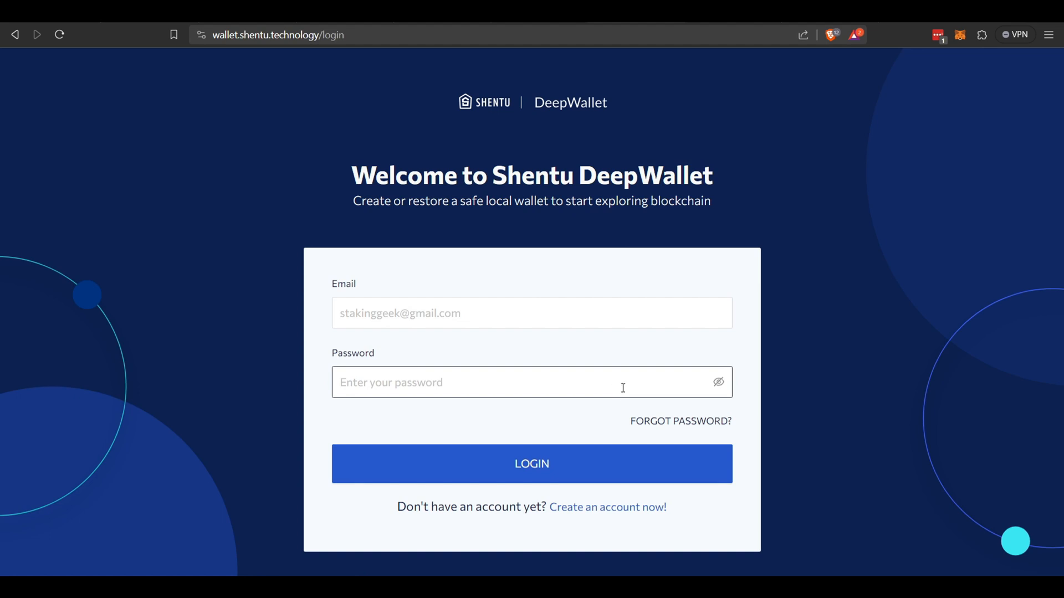
{"action": "left_click", "coordinate": [531, 464]}
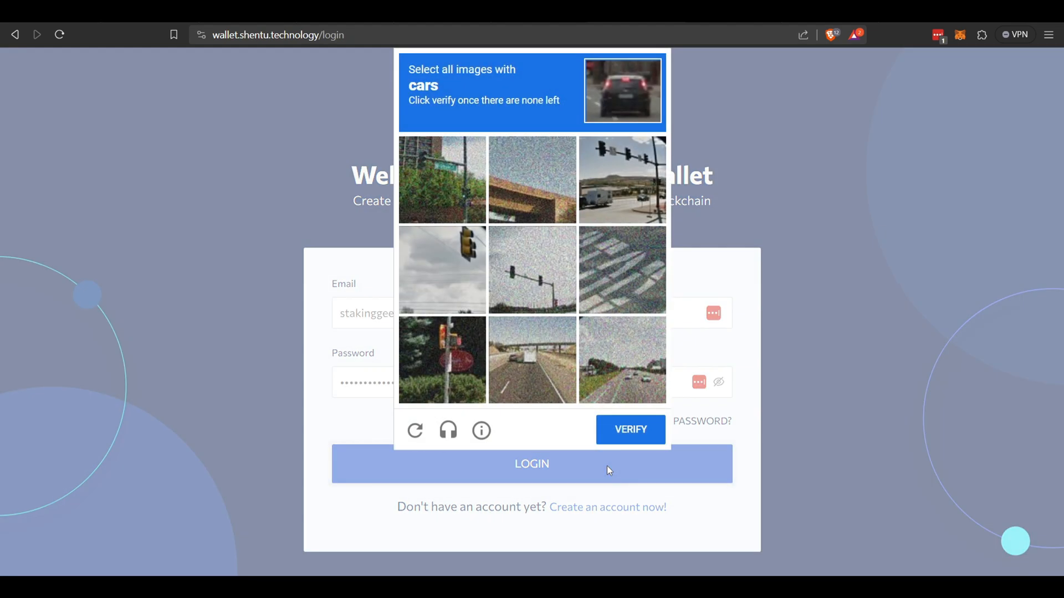
{"action": "left_click", "coordinate": [622, 179]}
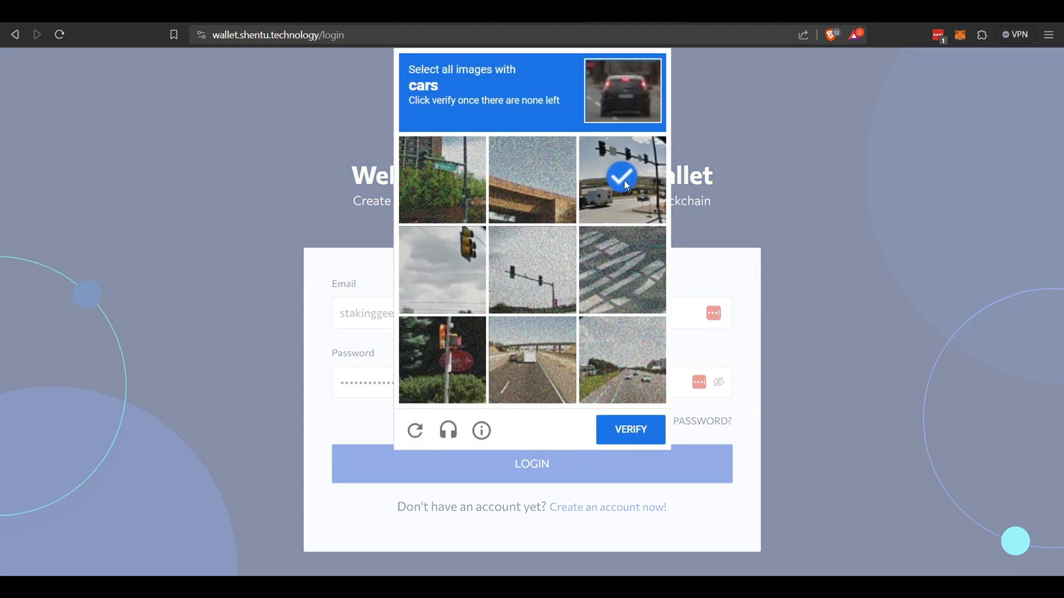
{"action": "left_click", "coordinate": [621, 359]}
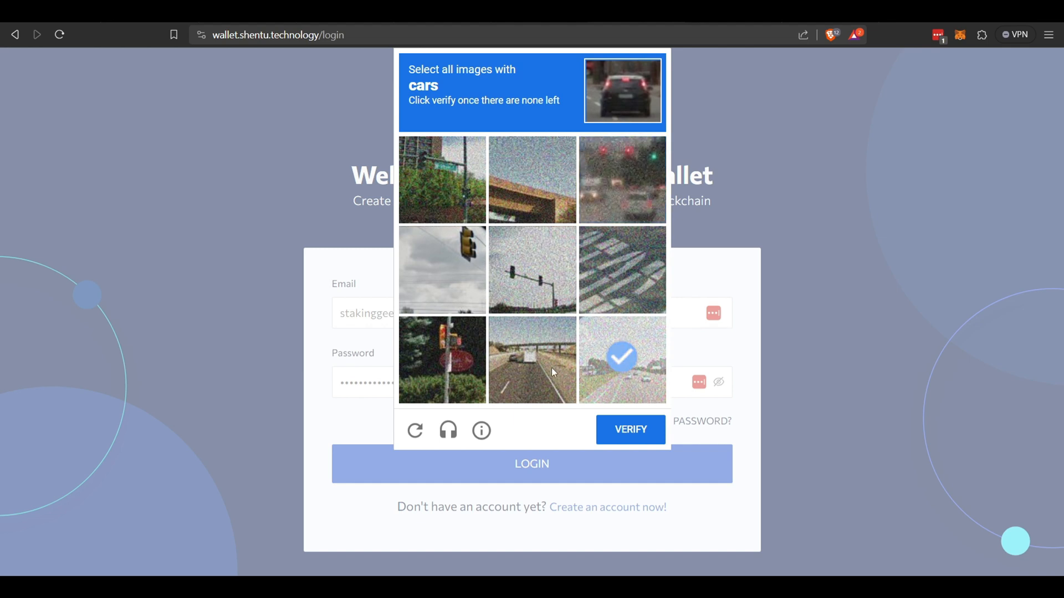
{"action": "left_click", "coordinate": [622, 359]}
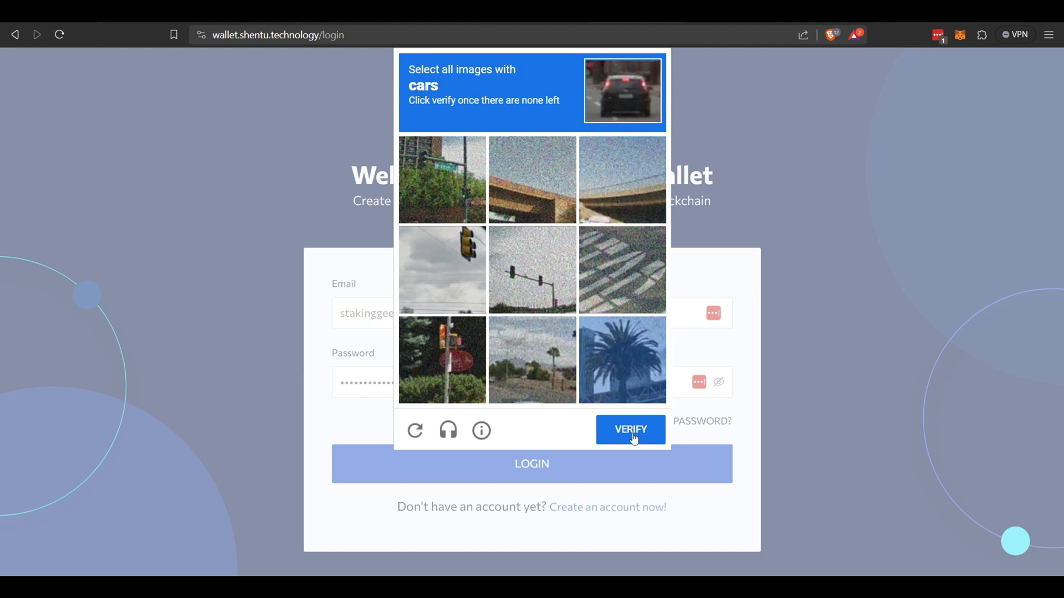
{"action": "left_click", "coordinate": [629, 430]}
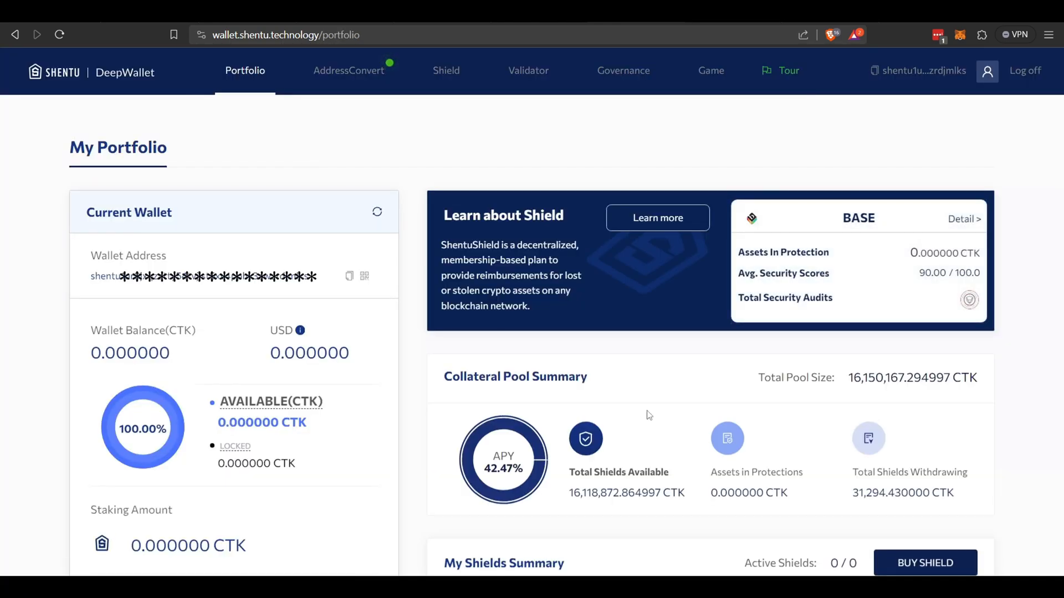
{"action": "scroll", "scroll_direction": "down", "scroll_amount": 3}
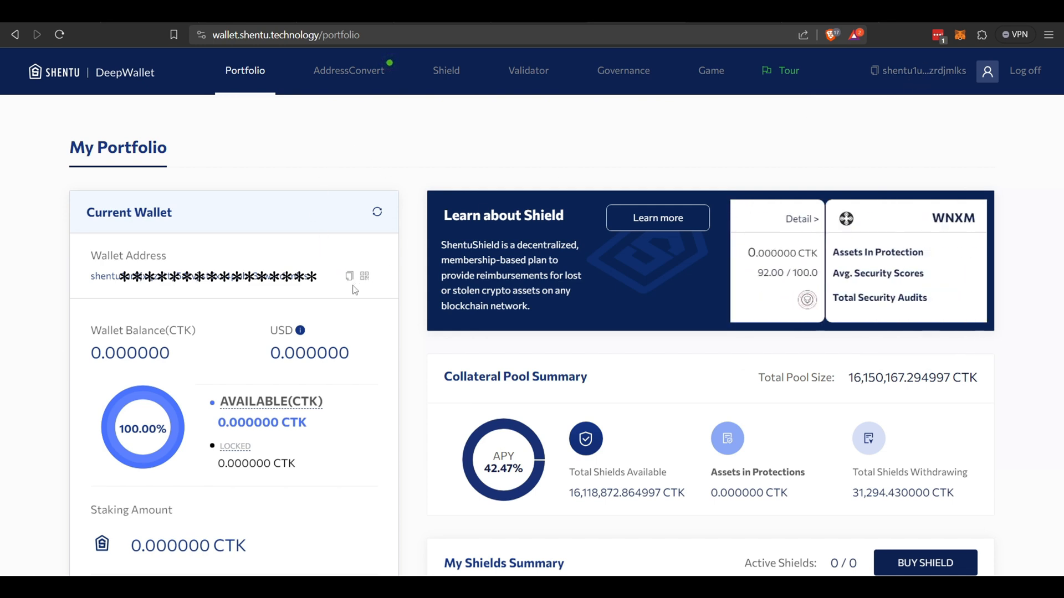
{"action": "left_click", "coordinate": [349, 276]}
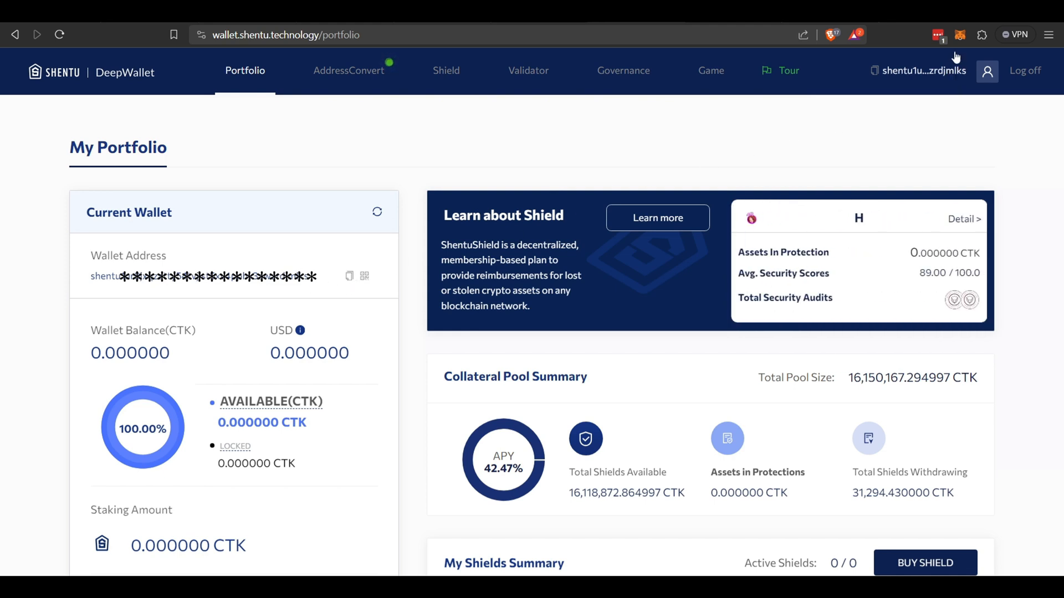
{"action": "mouse_move", "coordinate": [937, 35]}
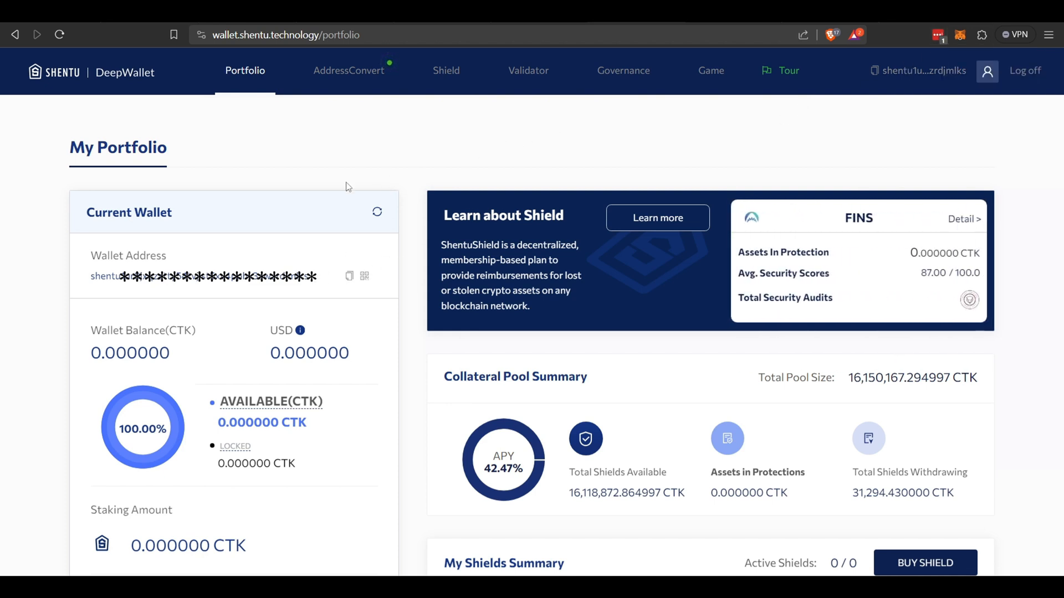
{"action": "mouse_move", "coordinate": [186, 352]}
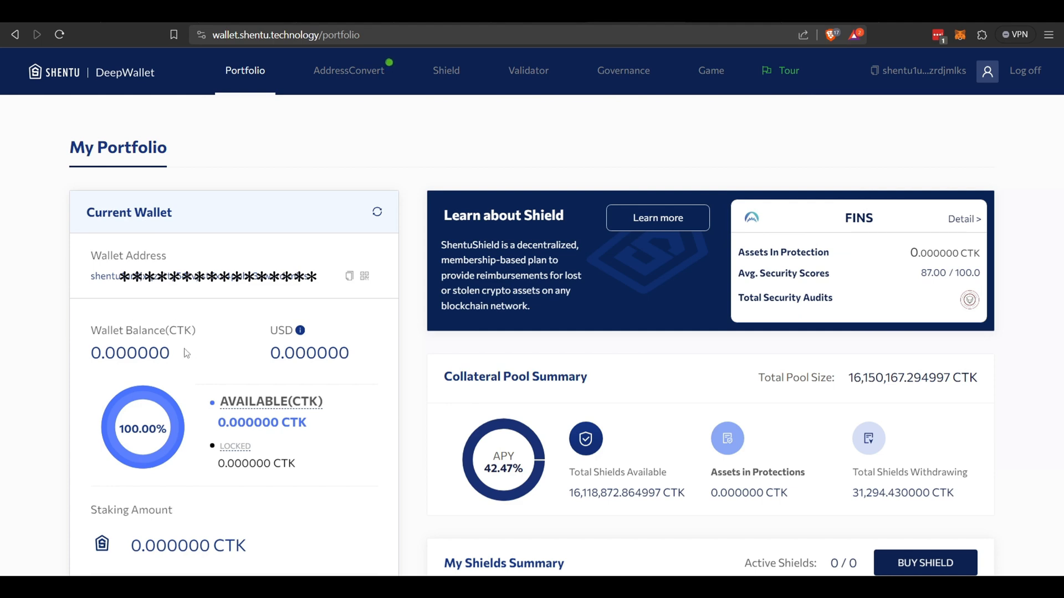
{"action": "scroll", "scroll_direction": "down", "scroll_amount": 3}
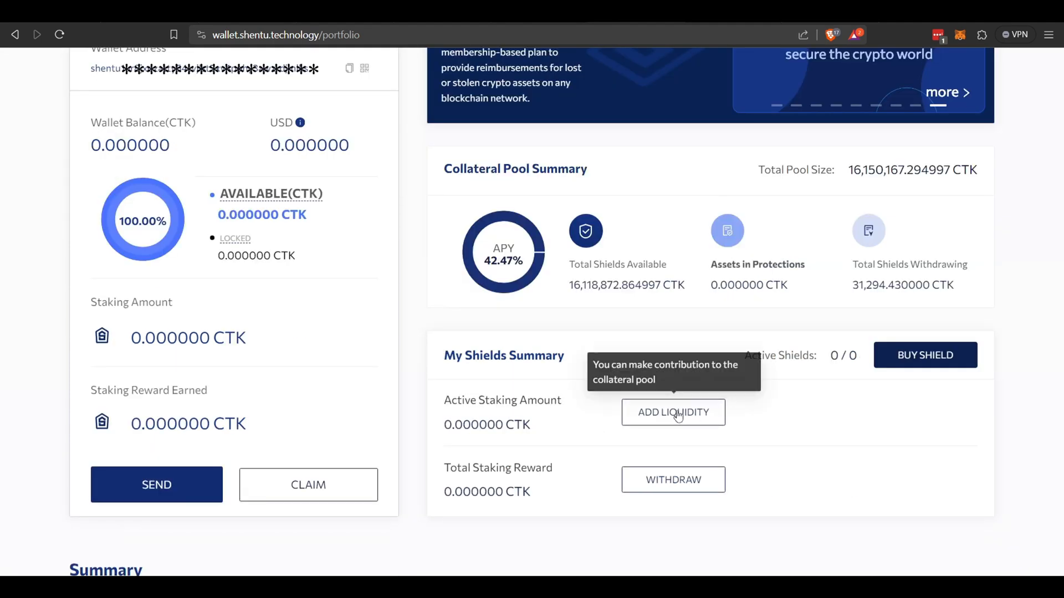
{"action": "left_click", "coordinate": [673, 412]}
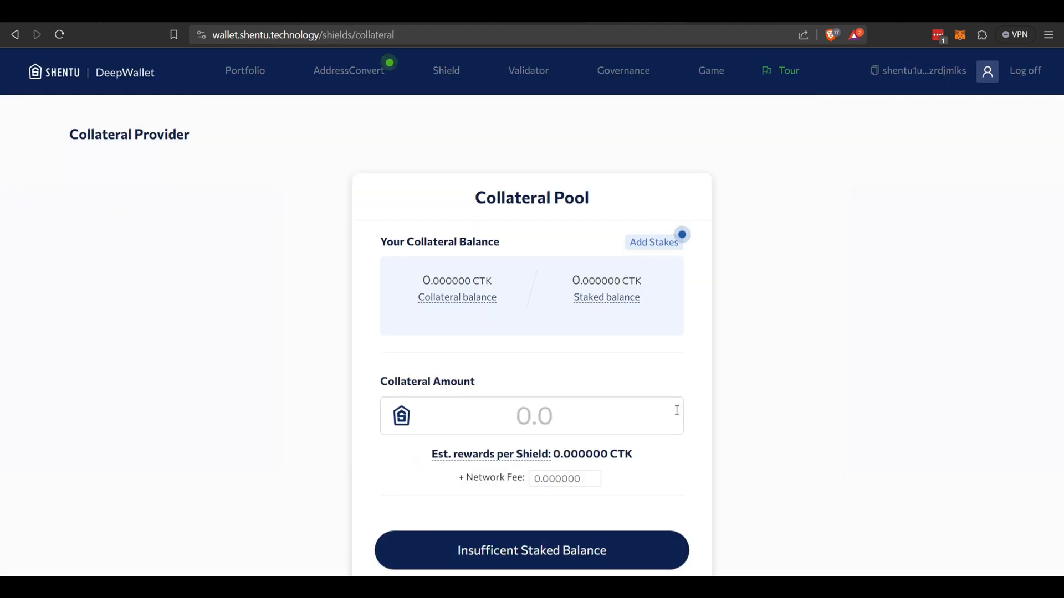
{"action": "mouse_move", "coordinate": [482, 307]}
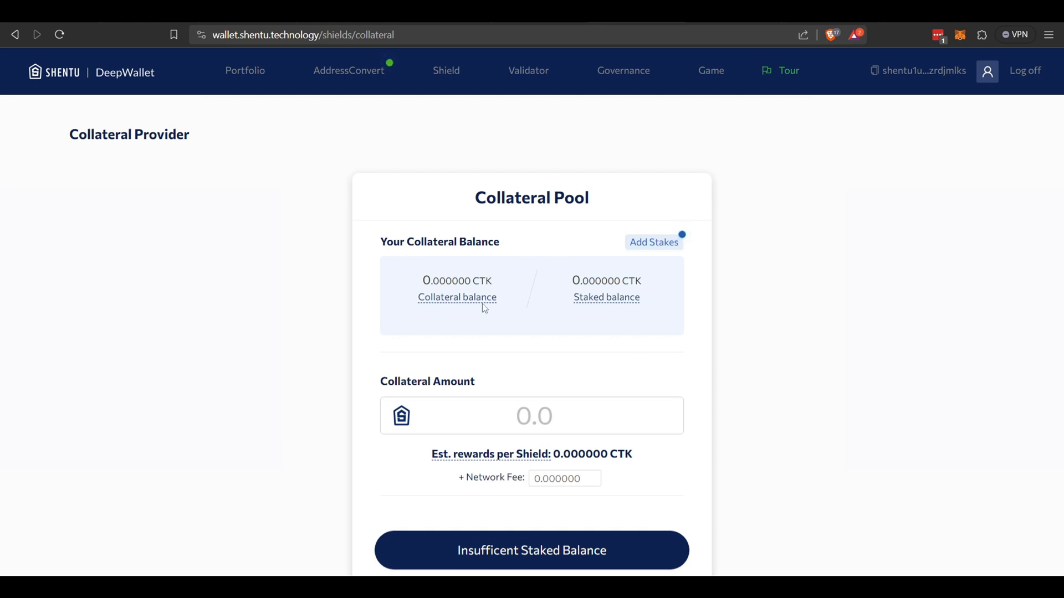
{"action": "scroll", "scroll_direction": "down", "scroll_amount": 3}
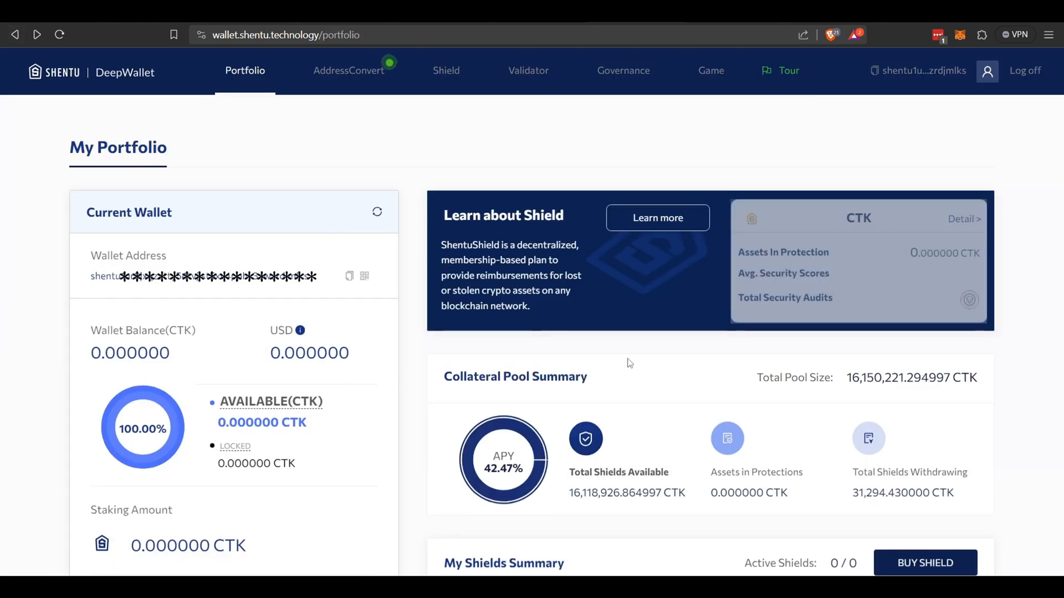
{"action": "scroll", "scroll_direction": "down", "scroll_amount": 3}
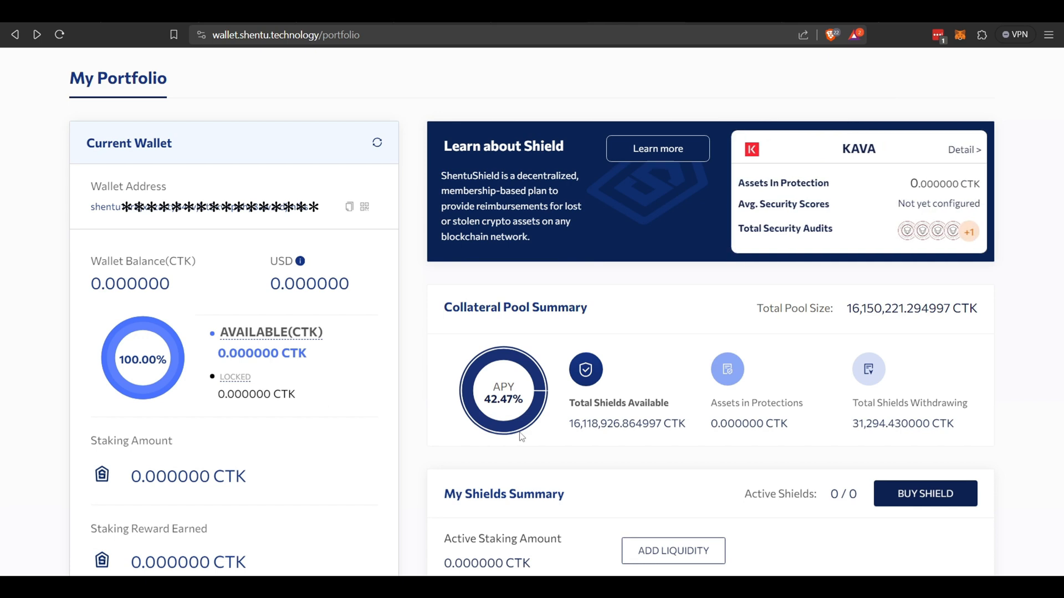
{"action": "scroll", "scroll_direction": "down", "scroll_amount": 3}
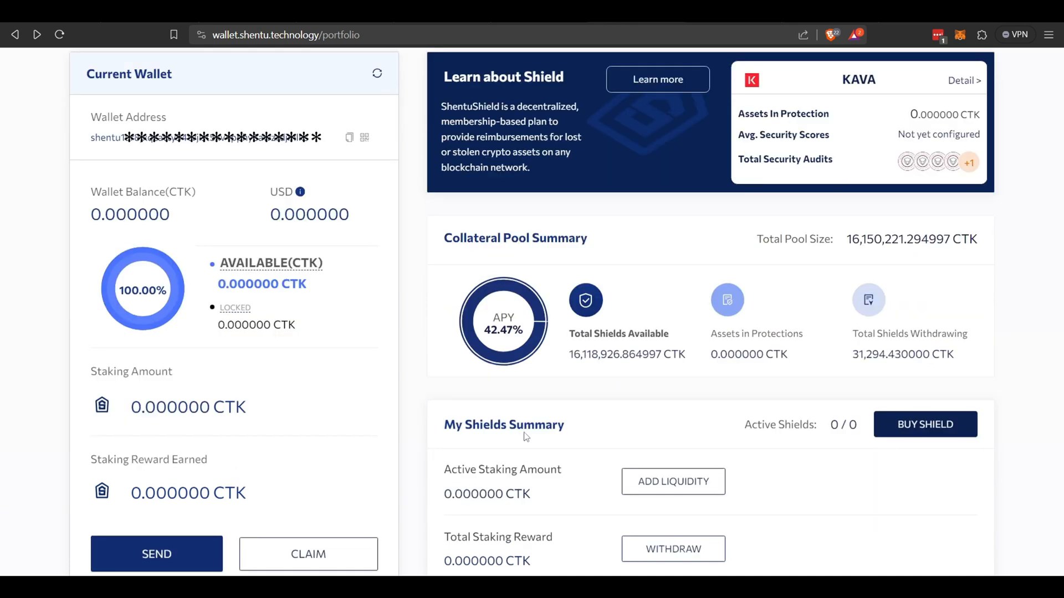